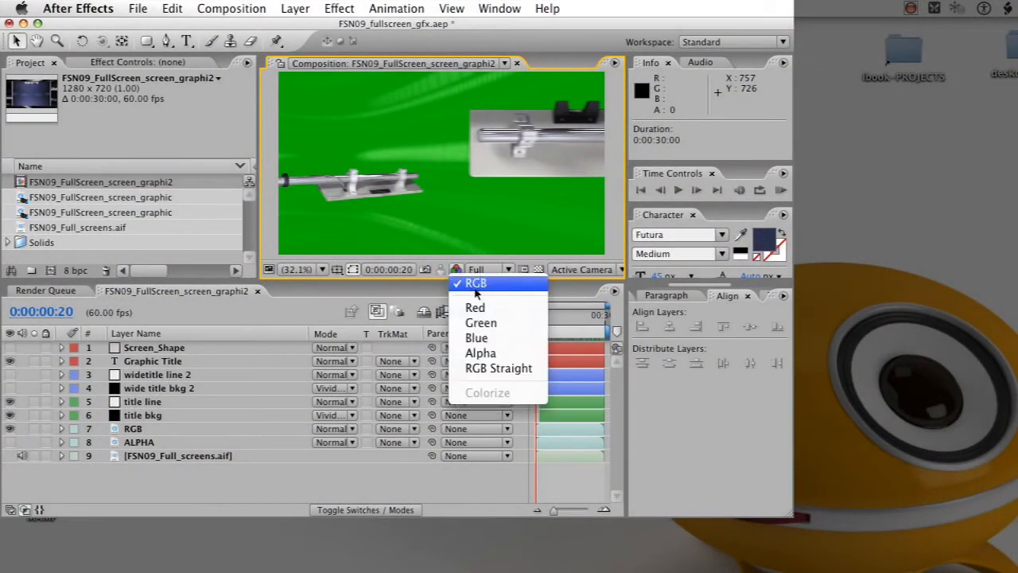
pyautogui.moveTo(499, 368)
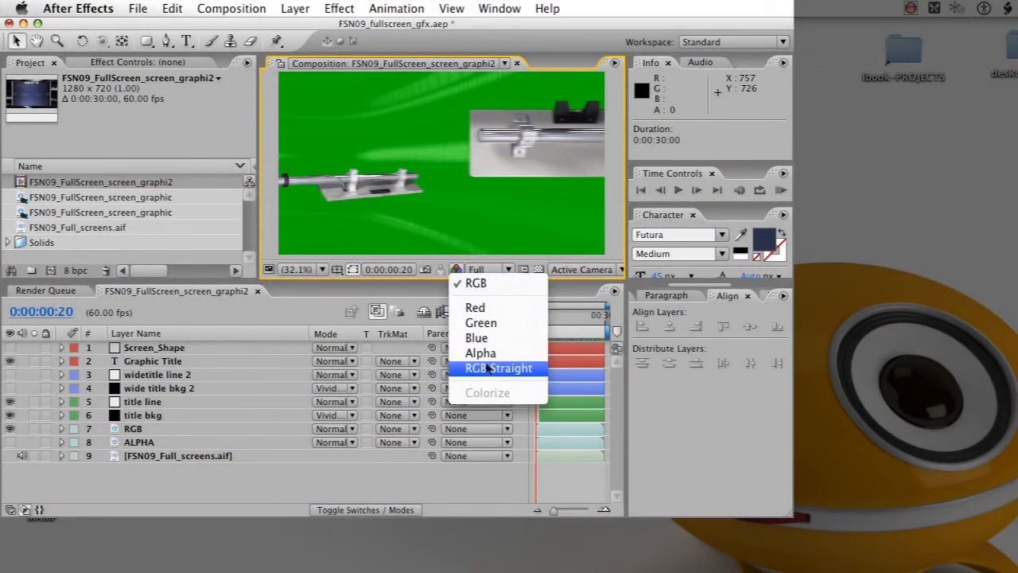
# - Preview the straight RGB and alpha channels, then return the viewer to full RGB
pyautogui.click(499, 367)
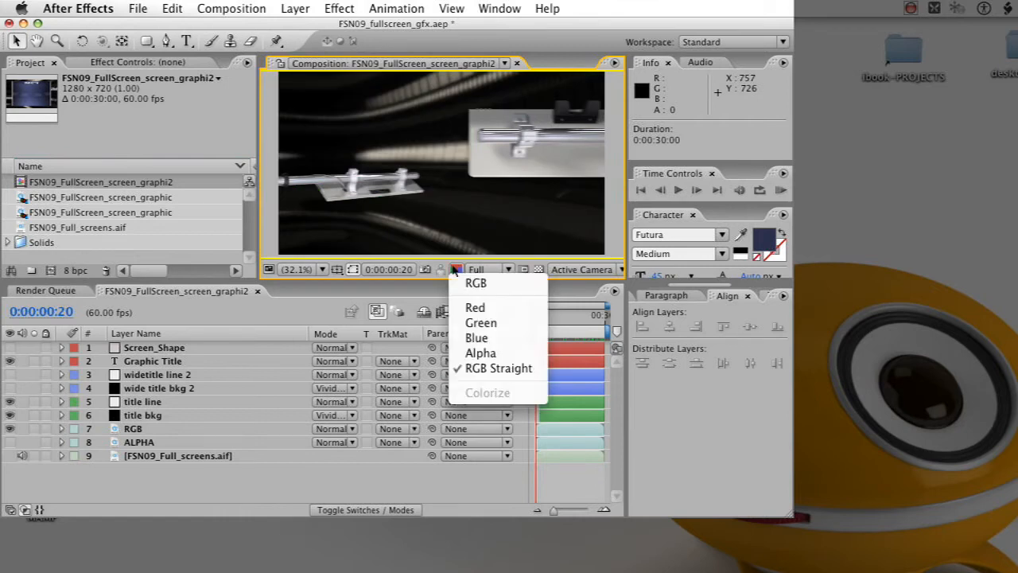
pyautogui.click(480, 352)
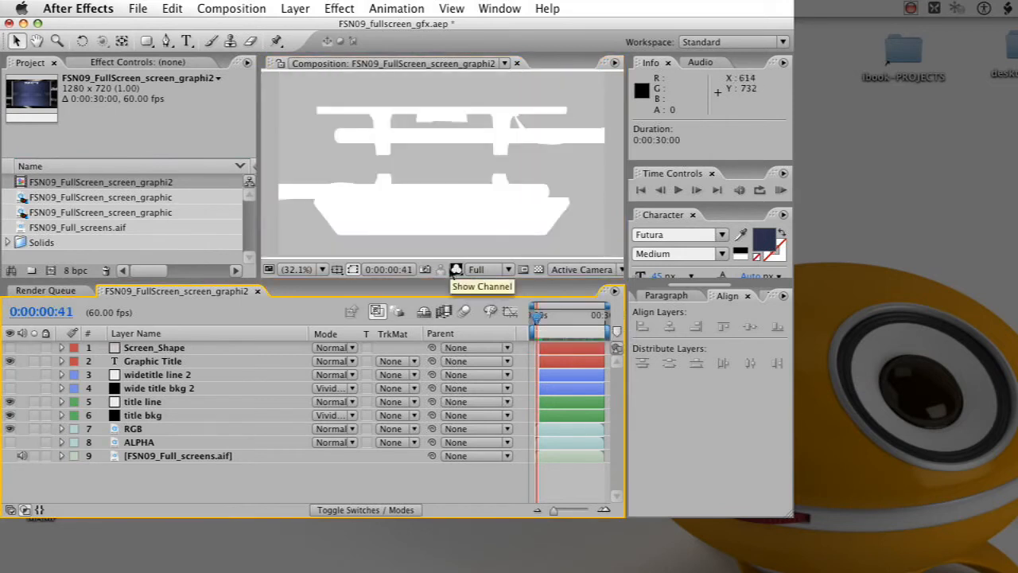
pyautogui.click(455, 269)
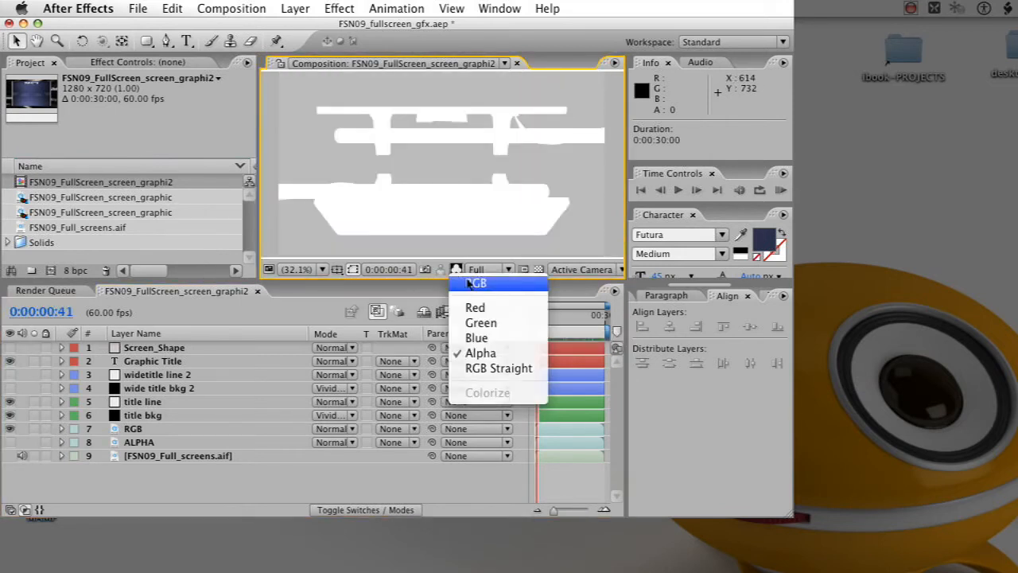
pyautogui.click(231, 8)
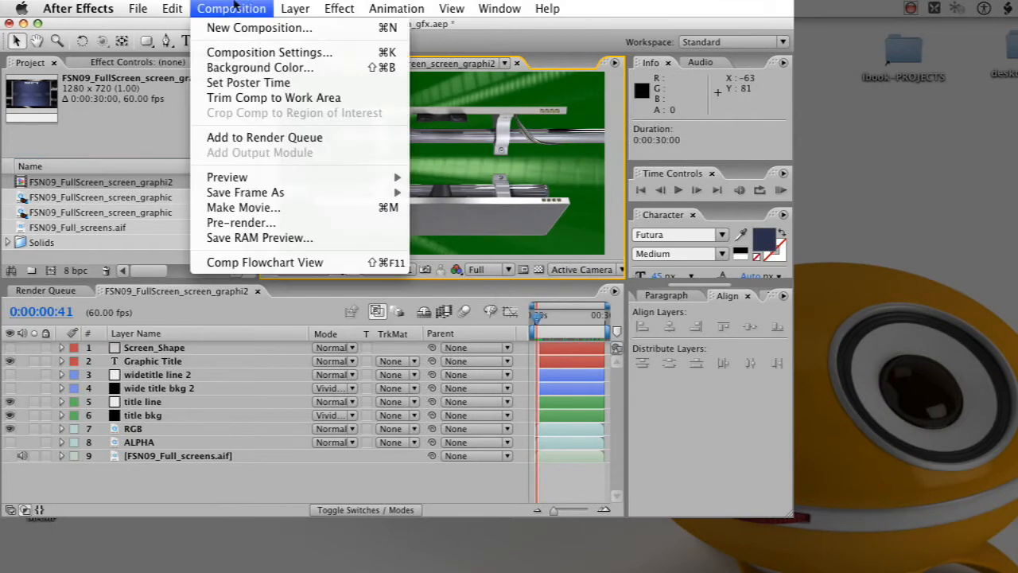
pyautogui.moveTo(259, 67)
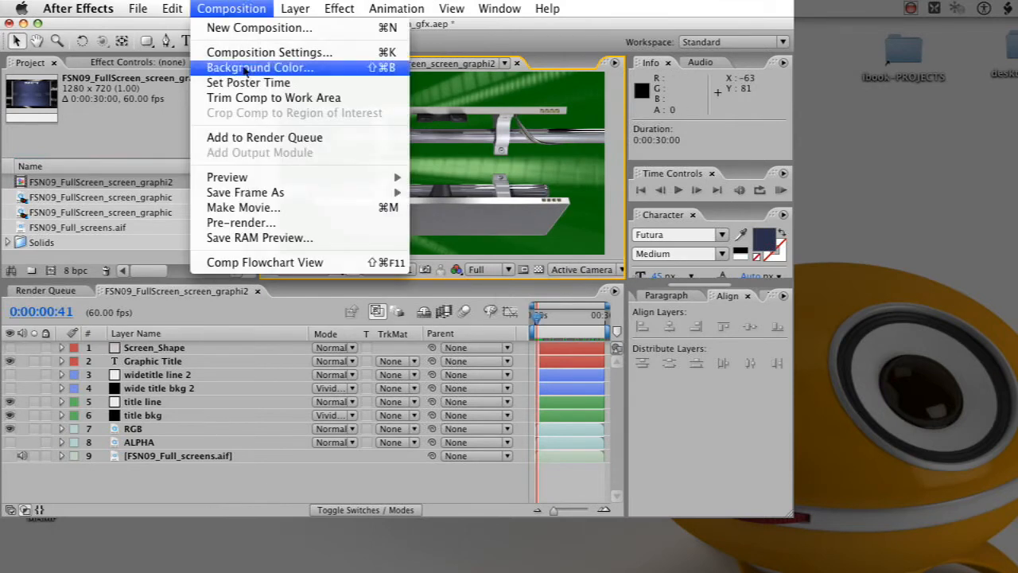
# - Set the composition background colour to green in the Background Color dialog
pyautogui.click(259, 67)
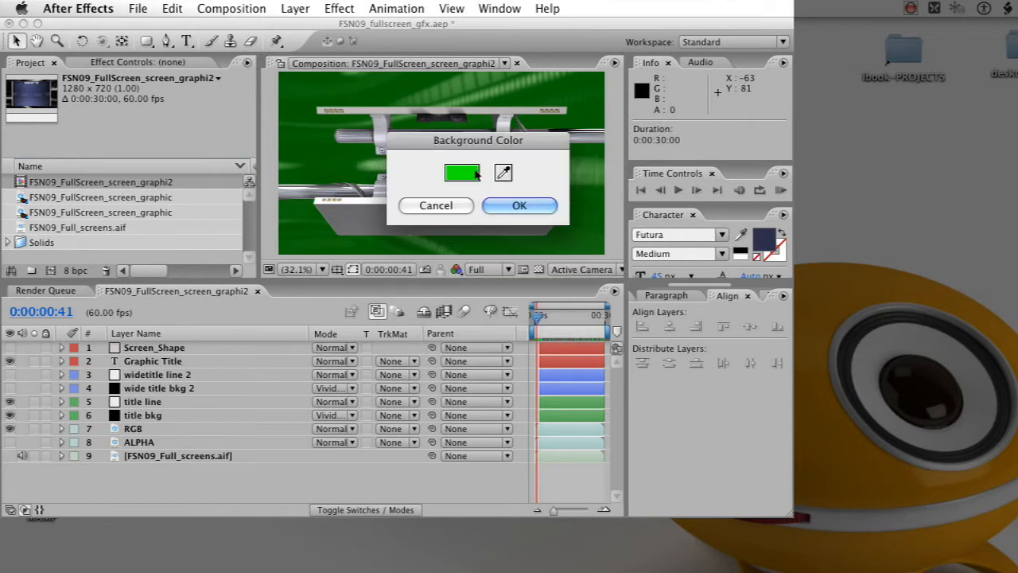
pyautogui.click(461, 173)
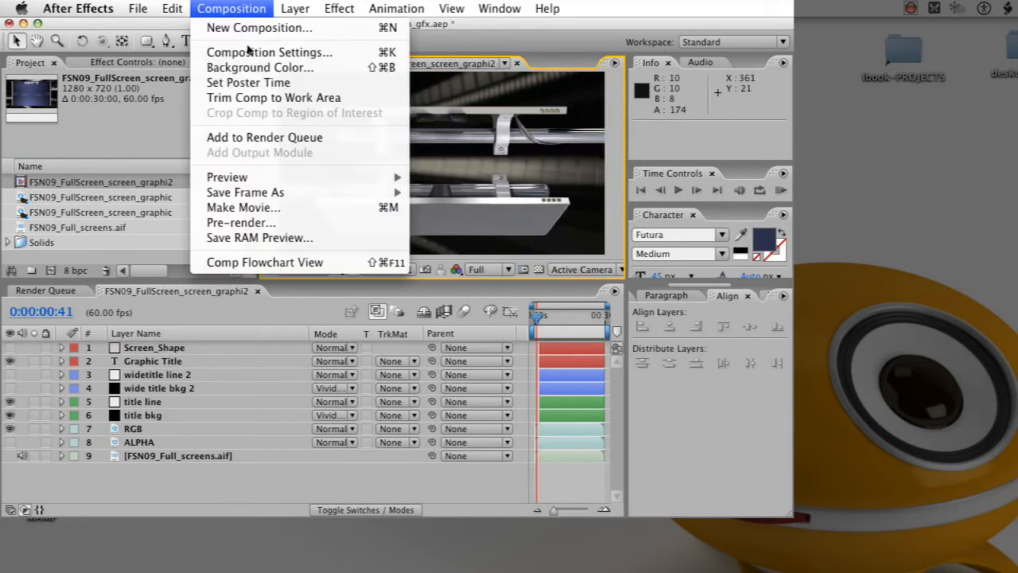
pyautogui.click(259, 67)
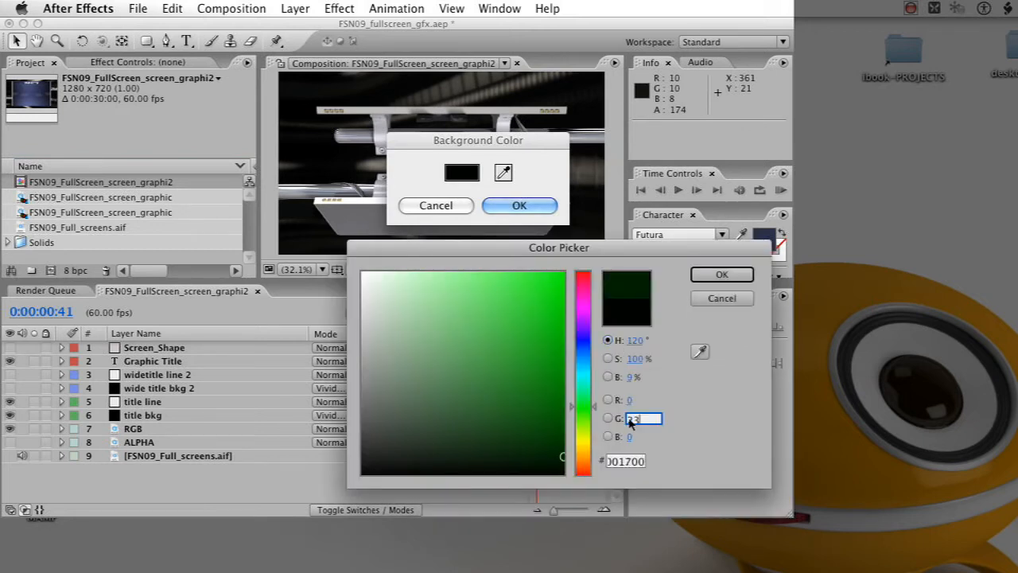
pyautogui.click(721, 274)
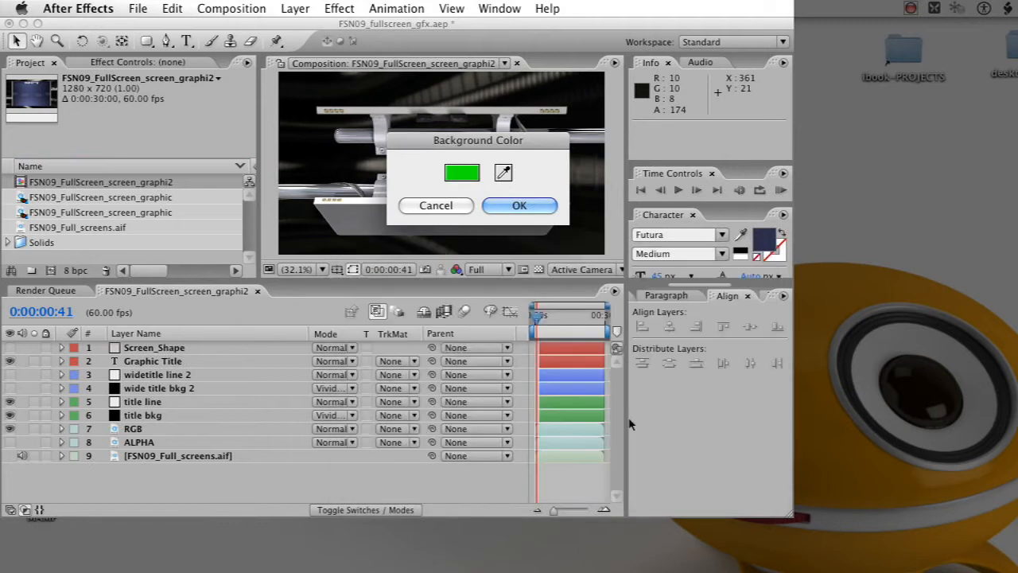
pyautogui.click(518, 205)
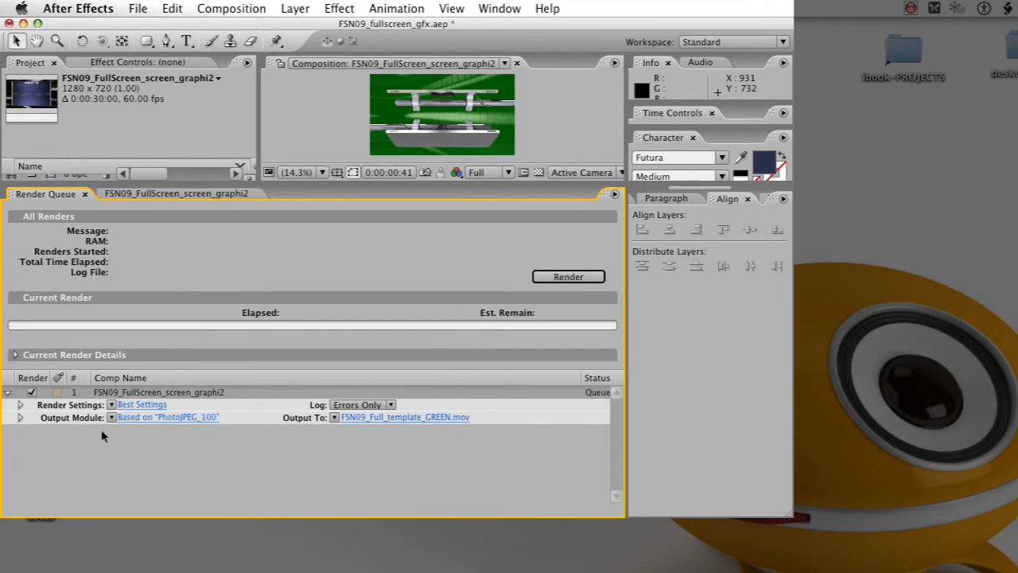
# - Make a new output module template from the current PhotoJPEG output settings
pyautogui.click(112, 416)
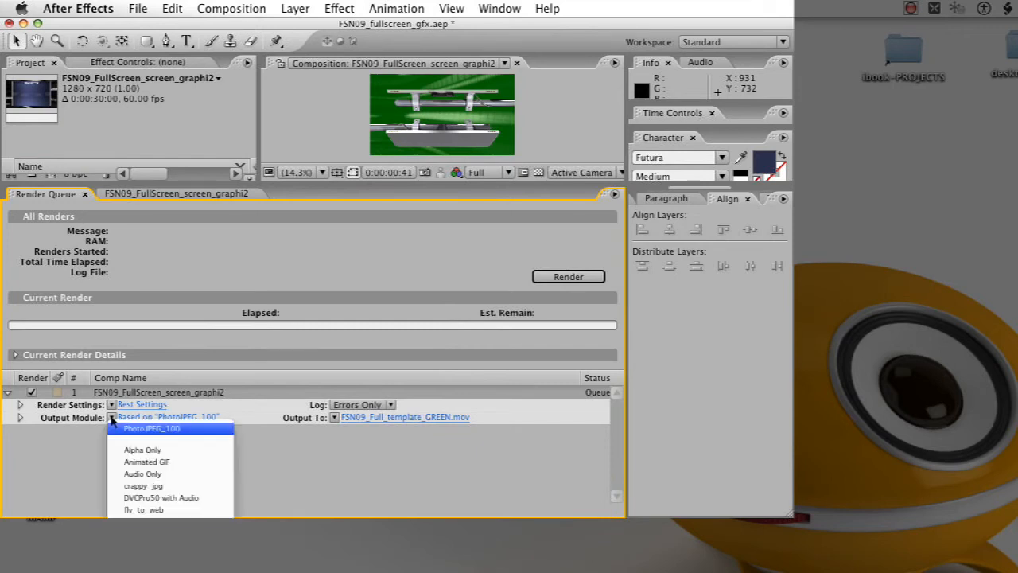
pyautogui.click(152, 428)
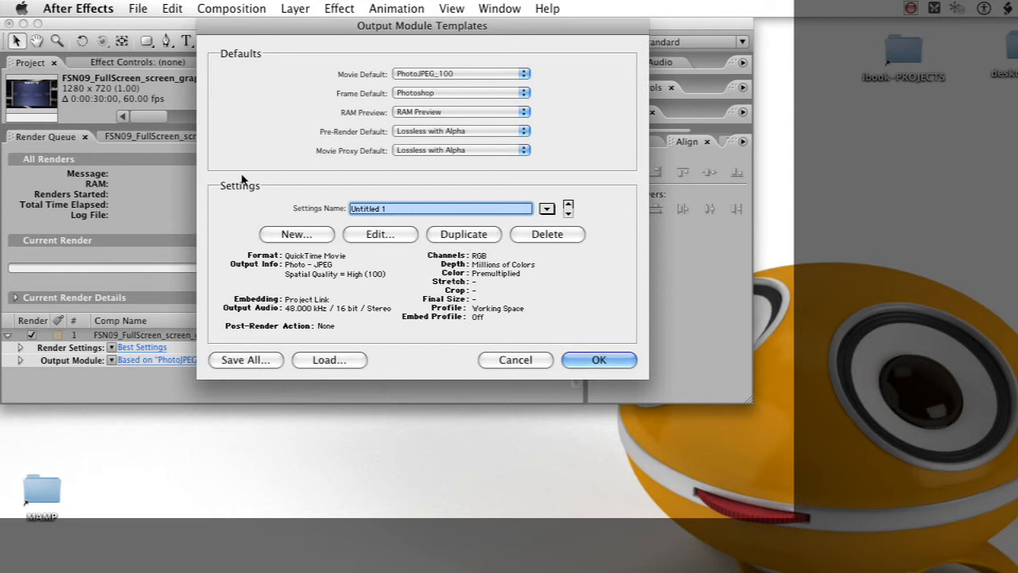
# - Enter 'PhotoJPEG RGB STRAIGHT' as the new template's settings name
pyautogui.write('PhotoJPEG RGB S')
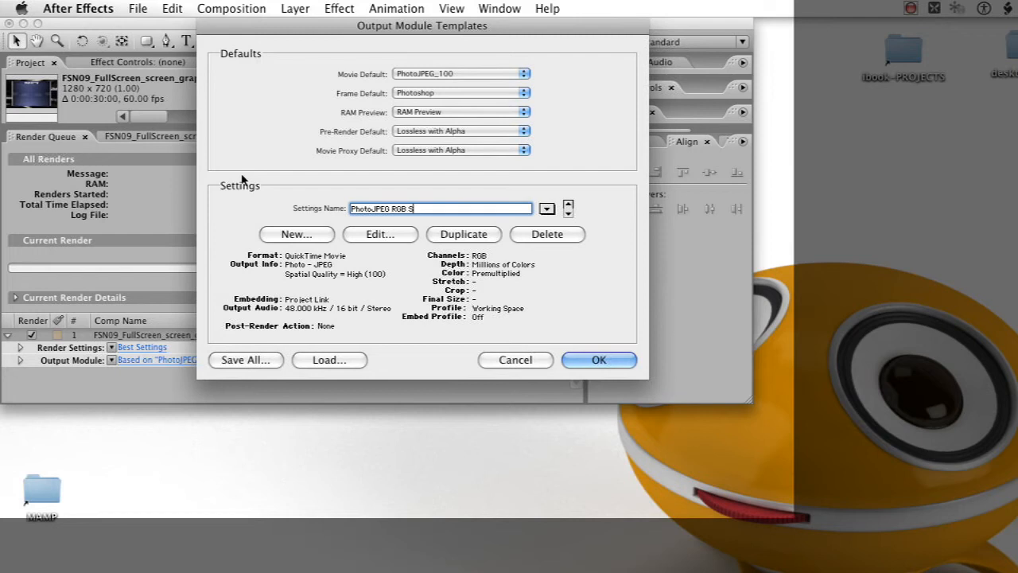
pyautogui.write('TRAIGHT')
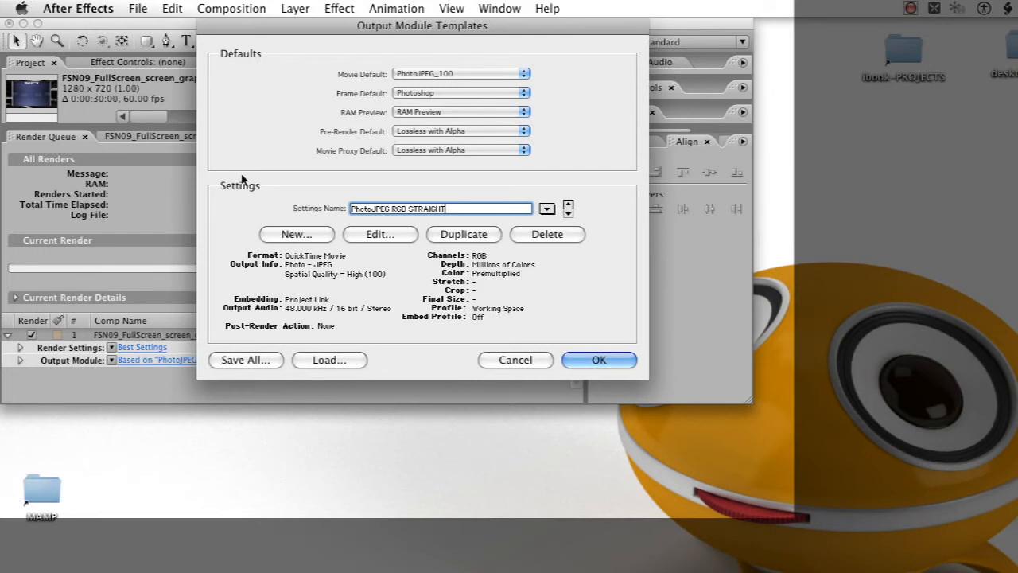
pyautogui.moveTo(397, 238)
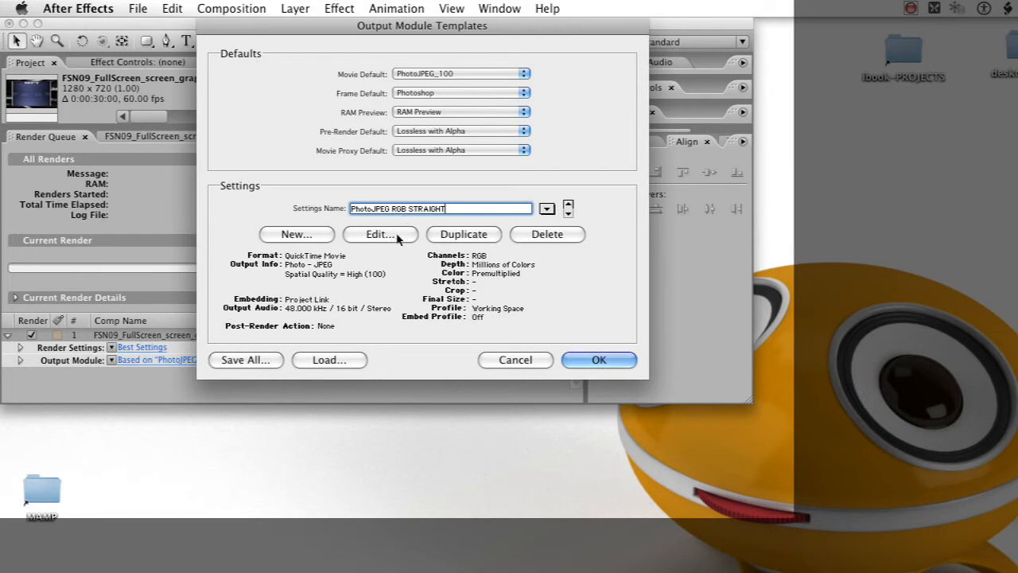
# - Edit the template to output RGB channels at Millions of Colors with Straight colour
pyautogui.click(380, 234)
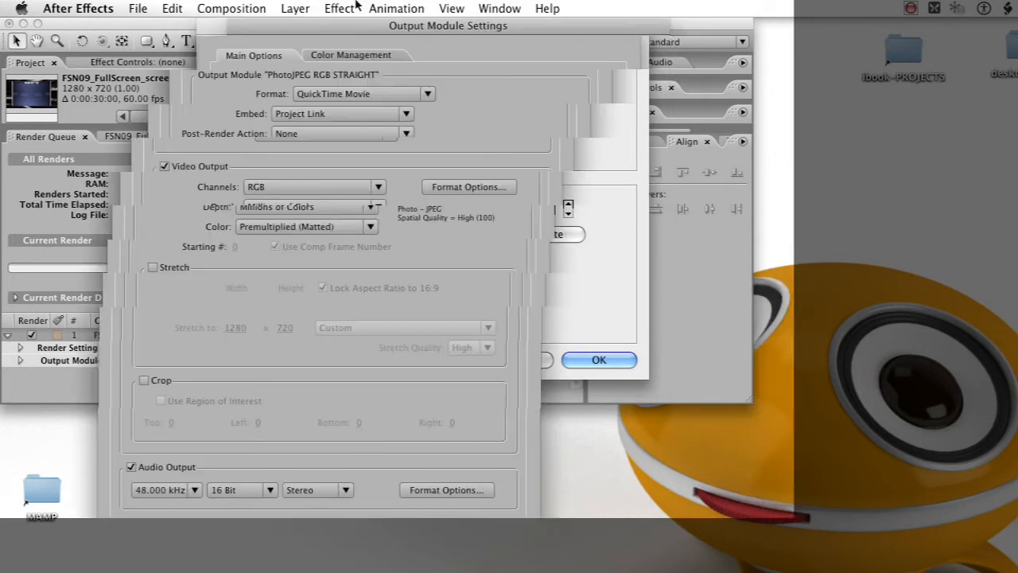
pyautogui.moveTo(448, 26); pyautogui.dragTo(318, 26)
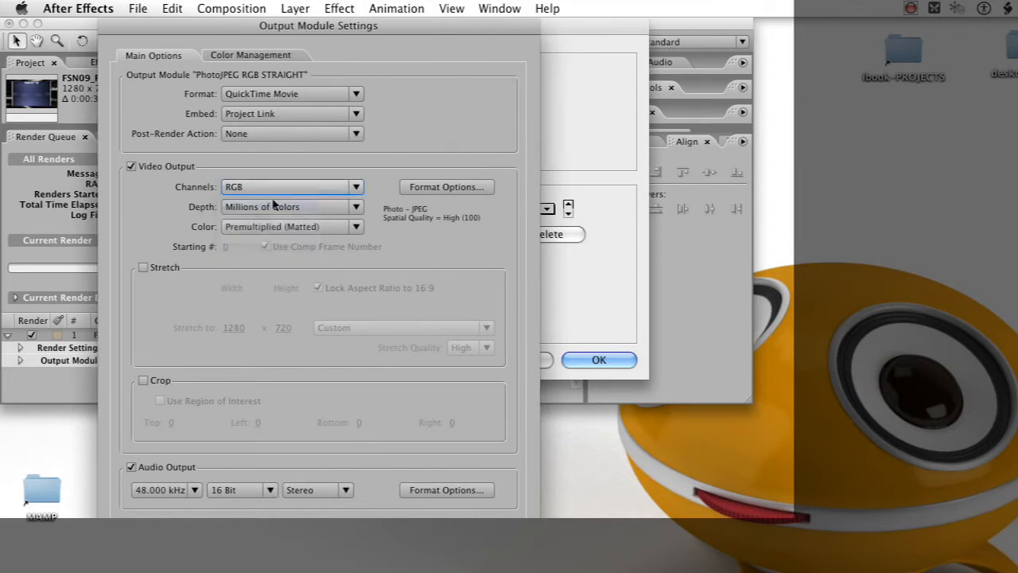
pyautogui.click(292, 206)
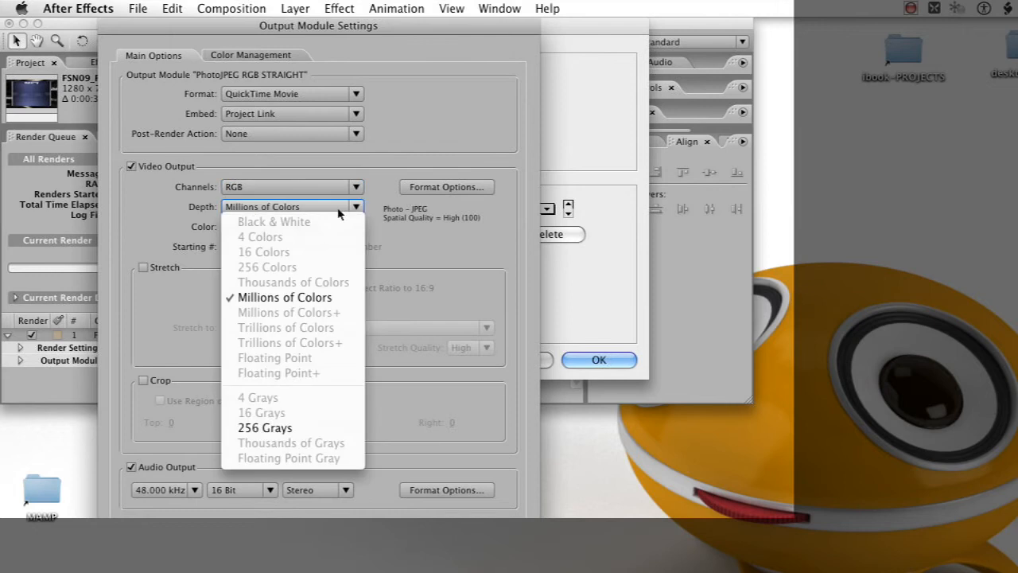
pyautogui.click(284, 297)
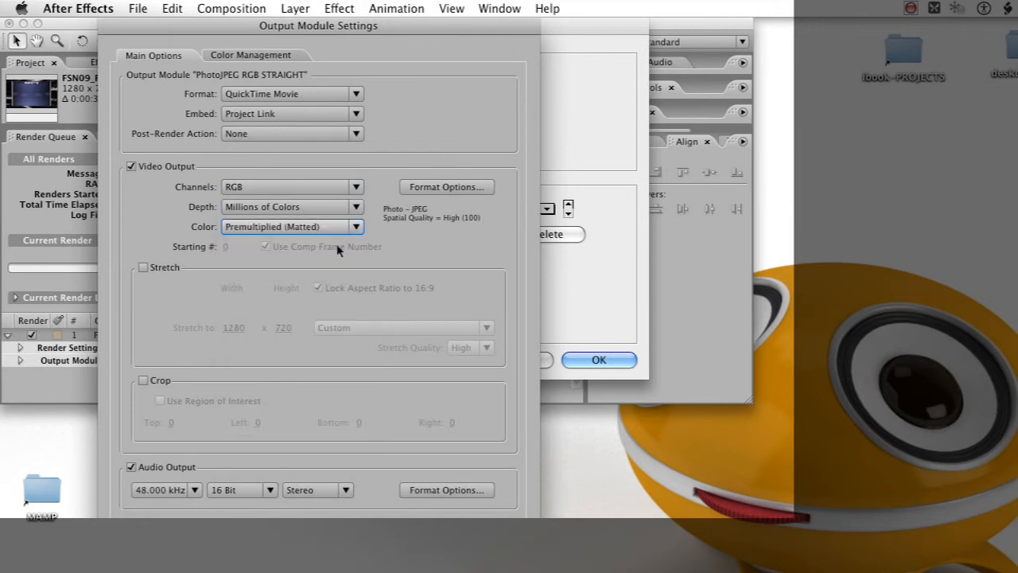
pyautogui.click(292, 186)
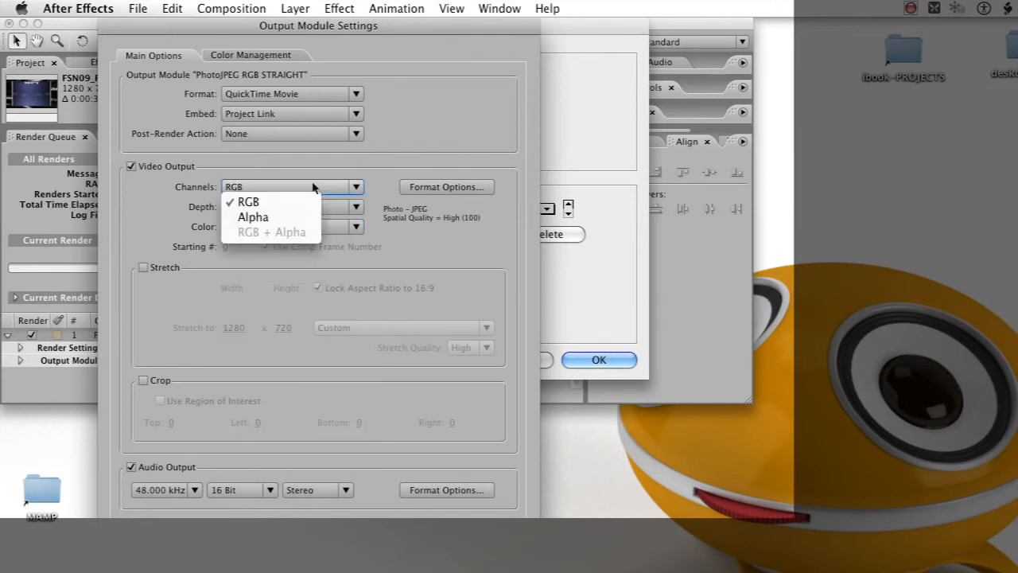
pyautogui.click(248, 201)
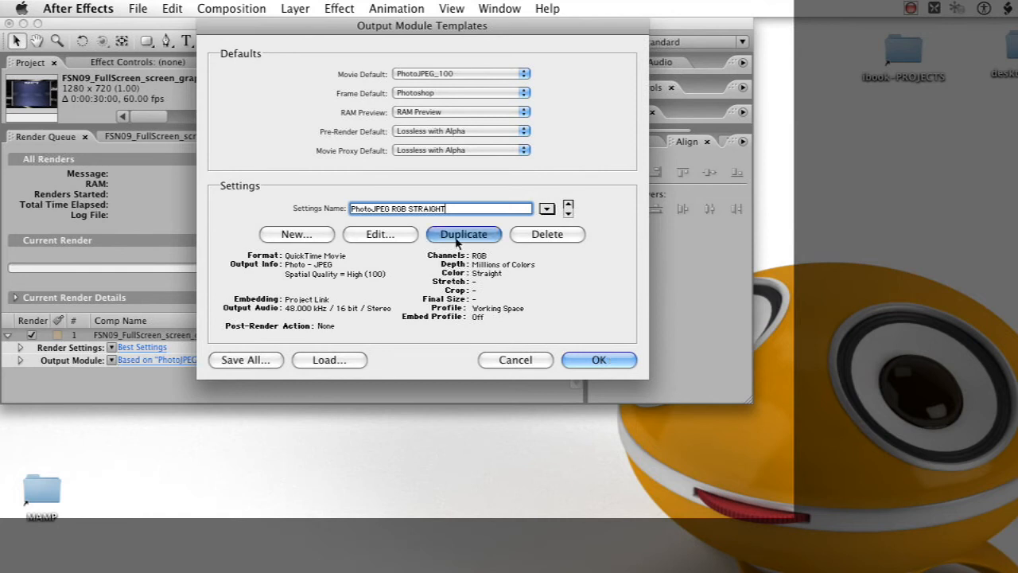
# - Duplicate the template as 'PhotoJPEG ALPHA' with alpha-only channels, then close Output Module Templates
pyautogui.click(463, 233)
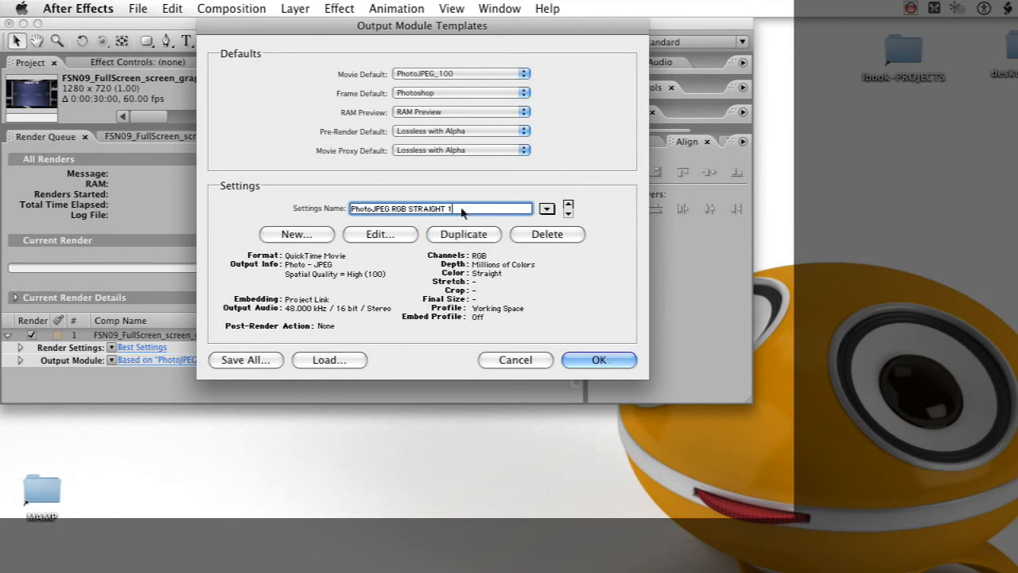
pyautogui.press('Backspace')
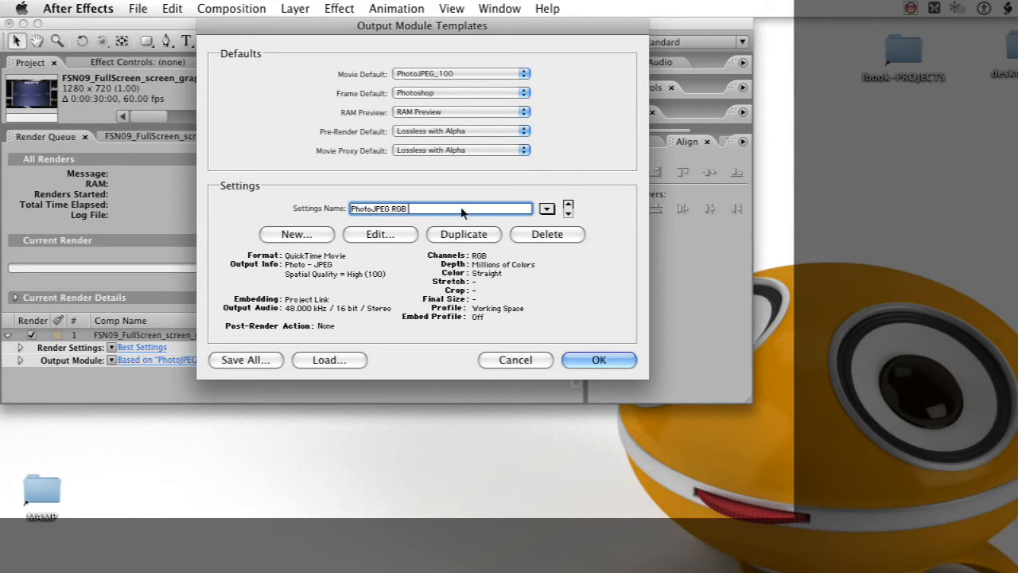
pyautogui.write('M')
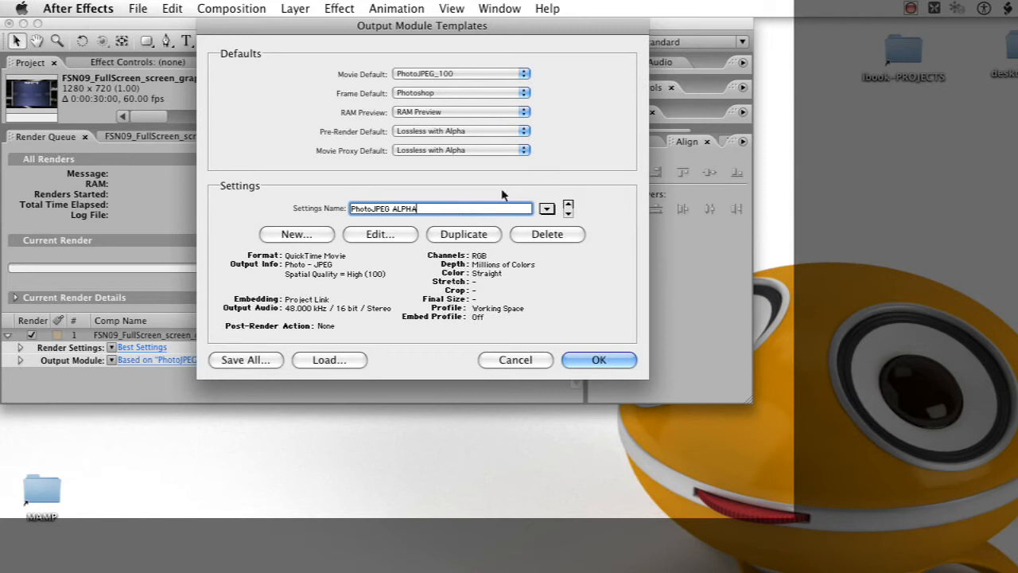
pyautogui.click(379, 234)
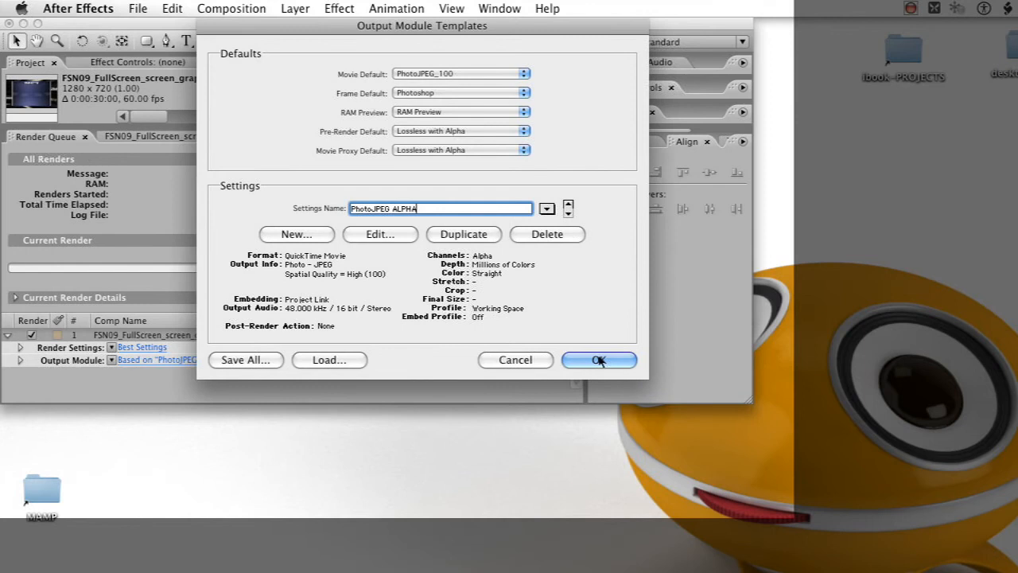
pyautogui.click(598, 360)
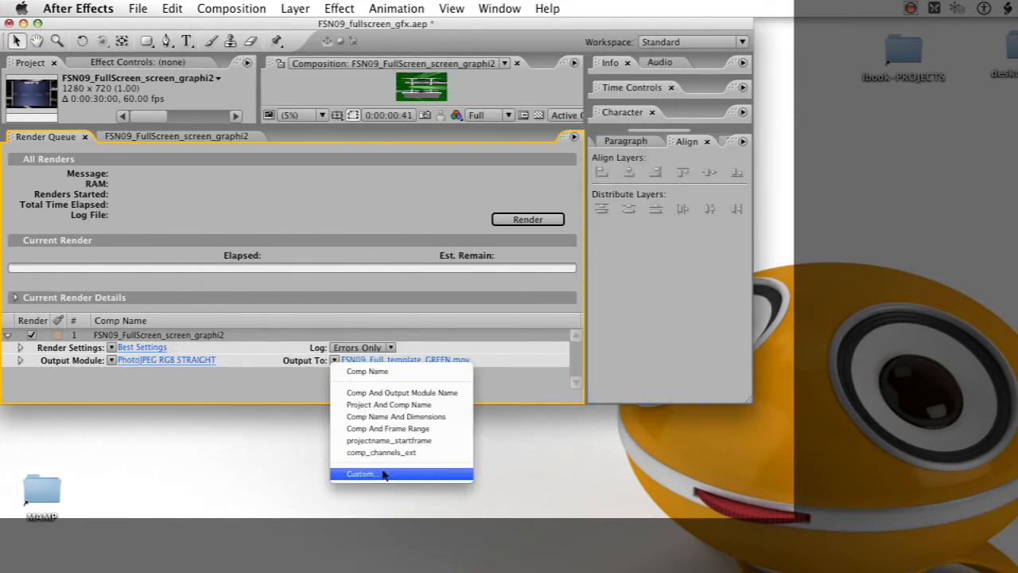
# - Build the file name template '[compName]_[channels].[fileExtension]'
pyautogui.click(360, 473)
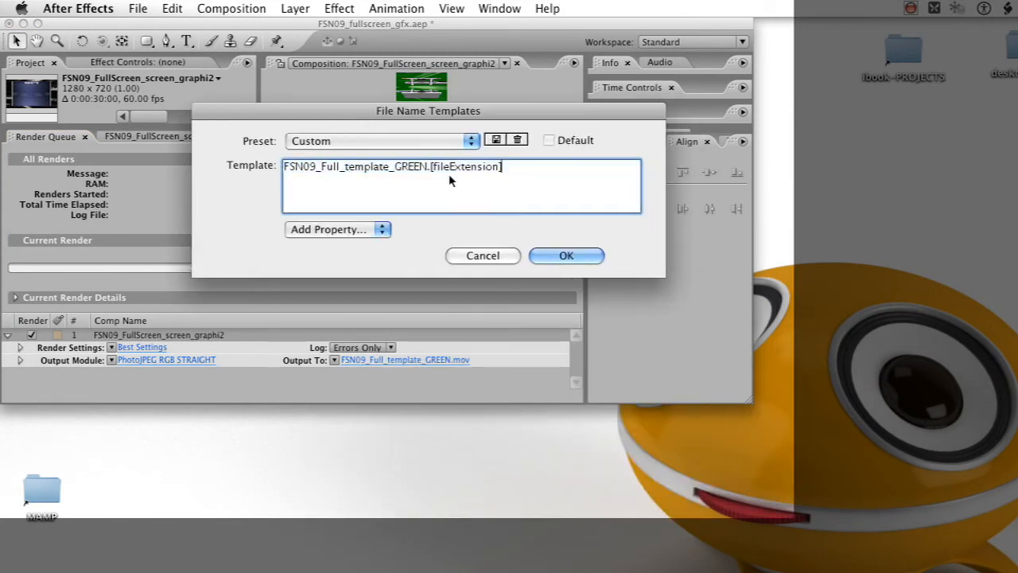
pyautogui.moveTo(370, 166)
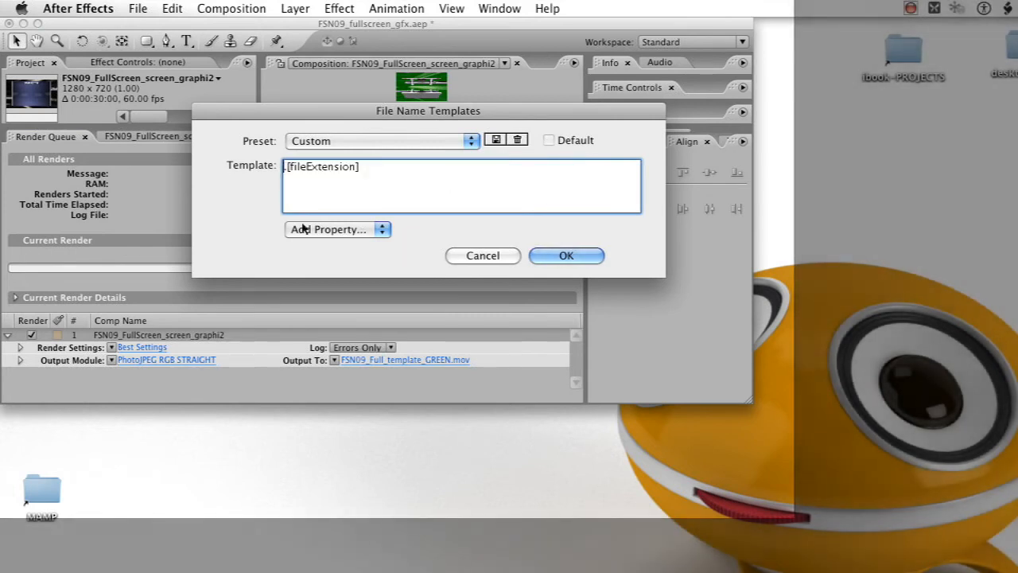
pyautogui.click(337, 229)
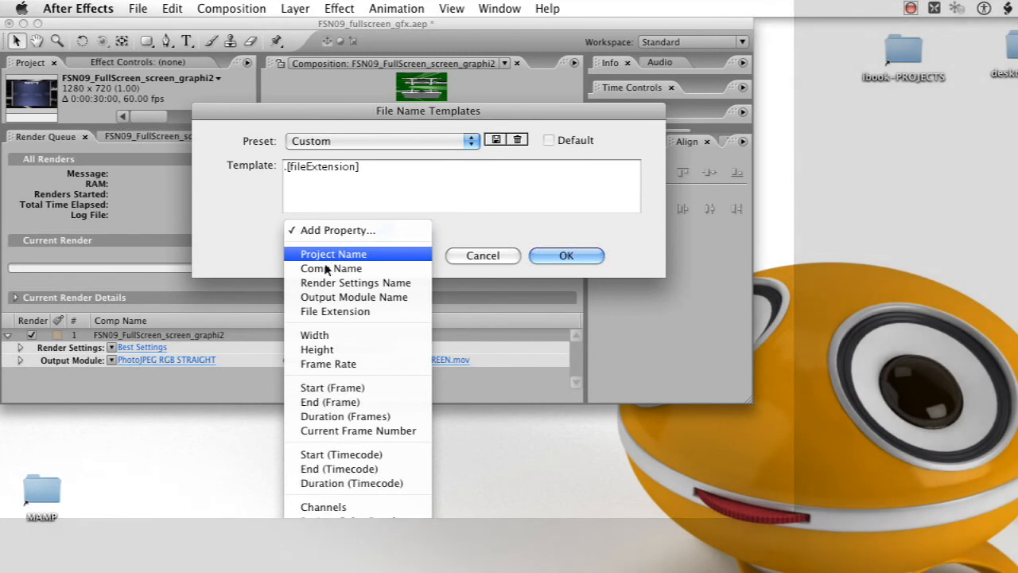
pyautogui.click(331, 268)
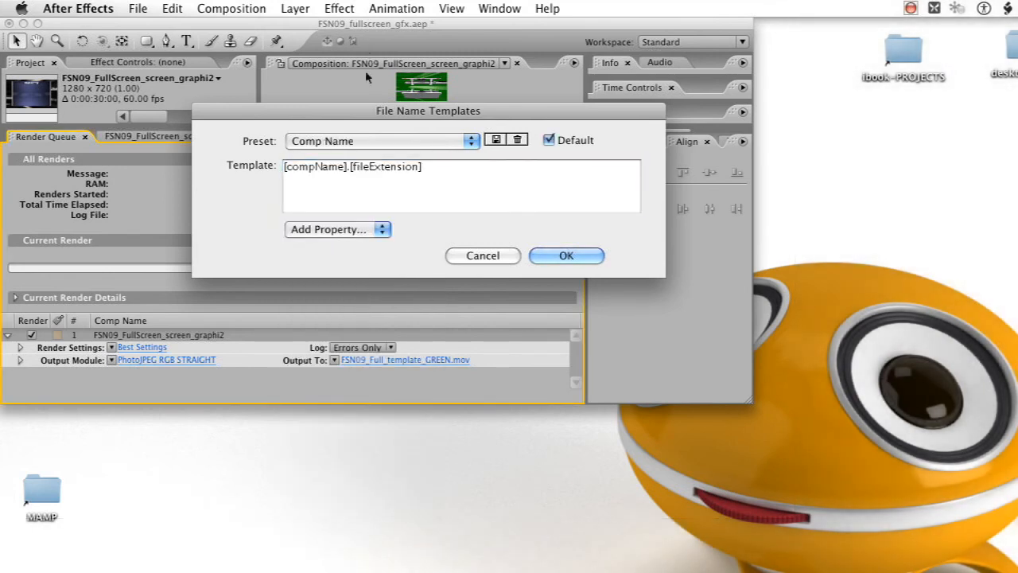
pyautogui.moveTo(435, 114)
pyautogui.write('_')
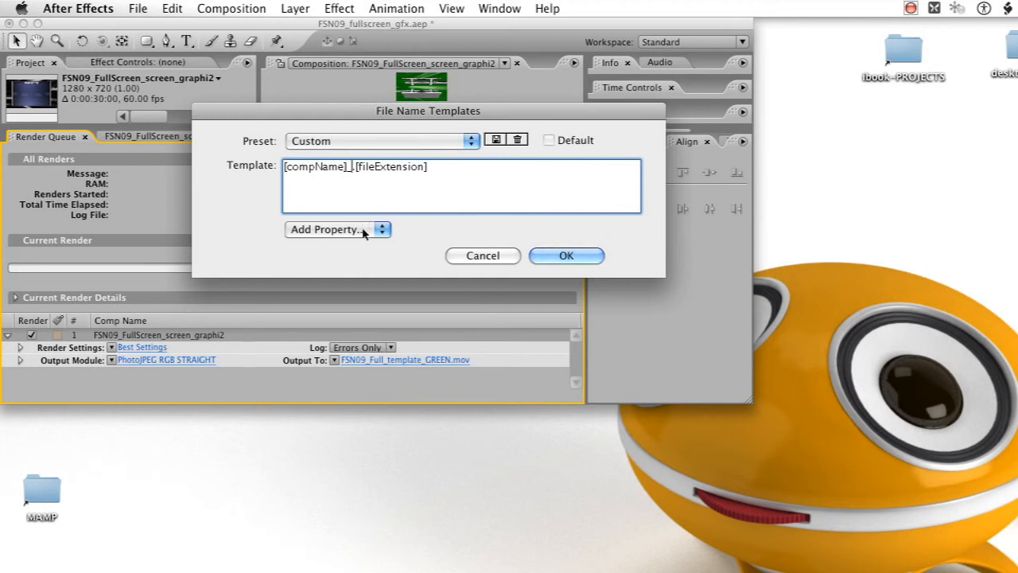
pyautogui.click(330, 229)
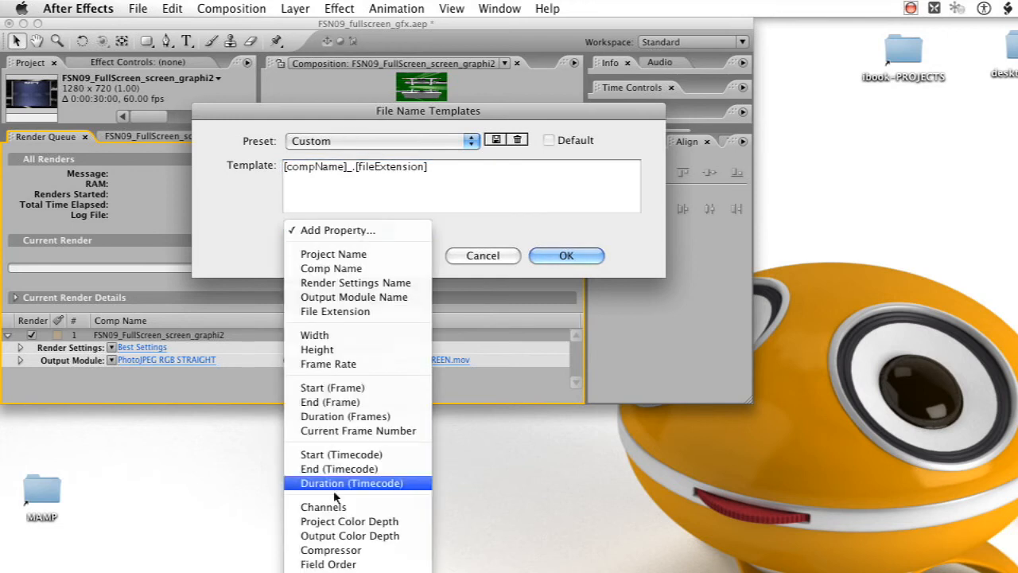
pyautogui.moveTo(322, 506)
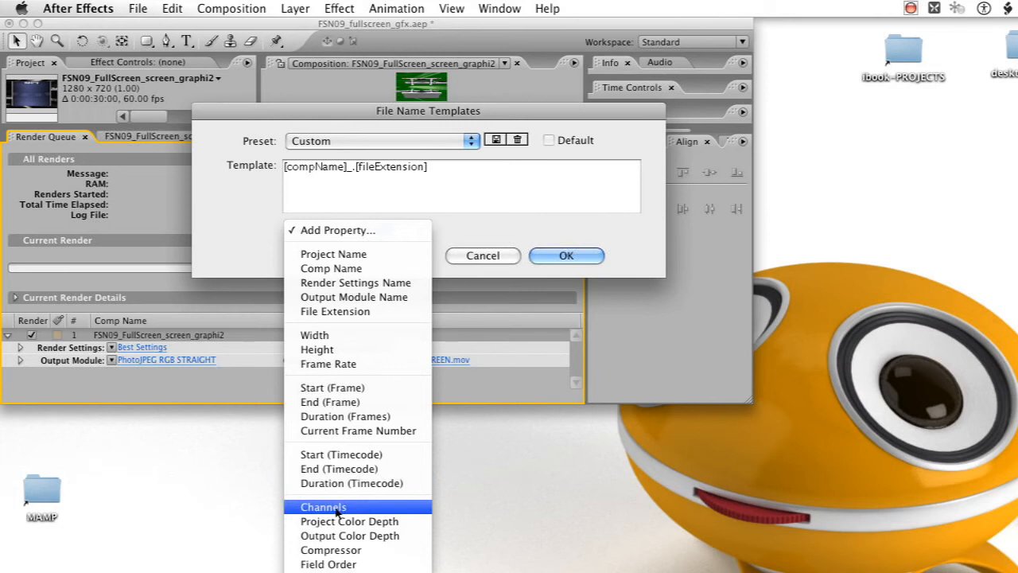
pyautogui.click(323, 506)
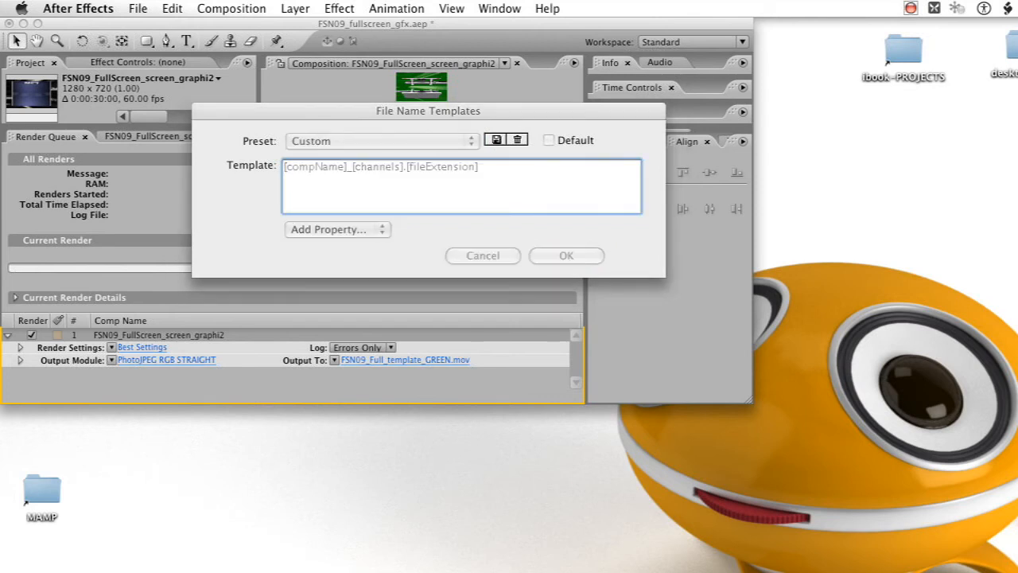
# - Save the file name template as preset 'comp_channels_ext', overwriting the existing preset
pyautogui.click(496, 139)
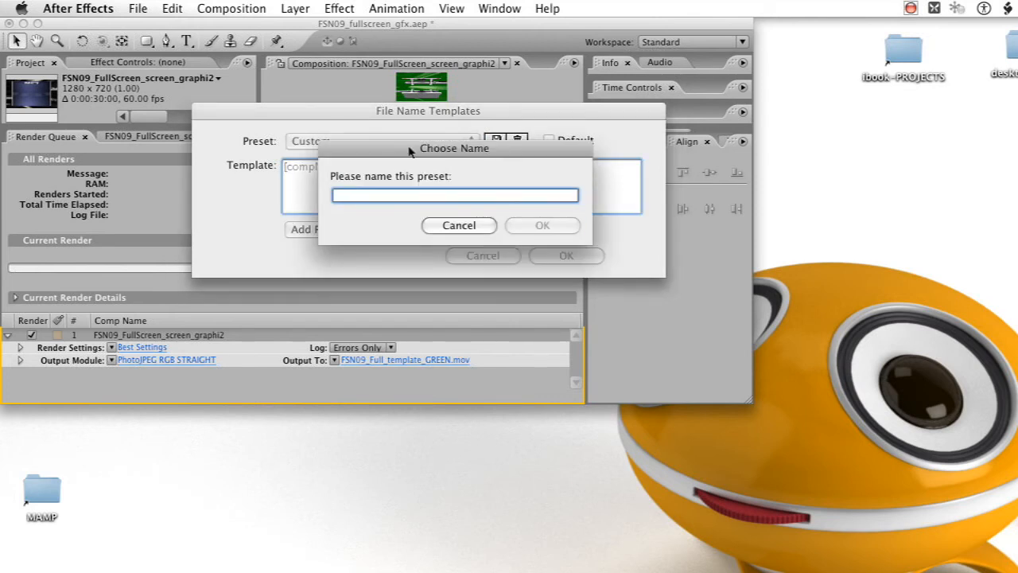
pyautogui.write('comp_channels')
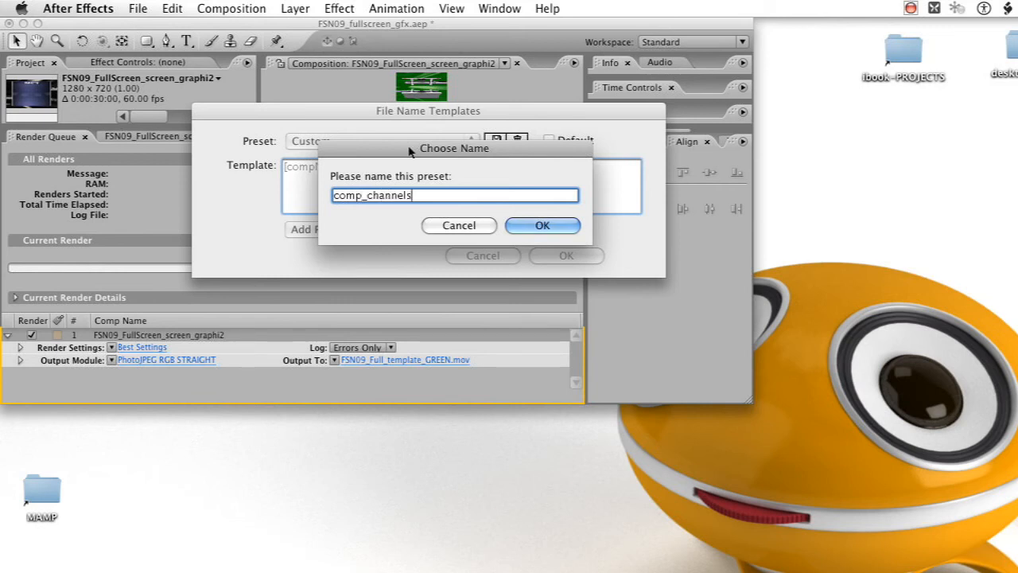
pyautogui.write('.')
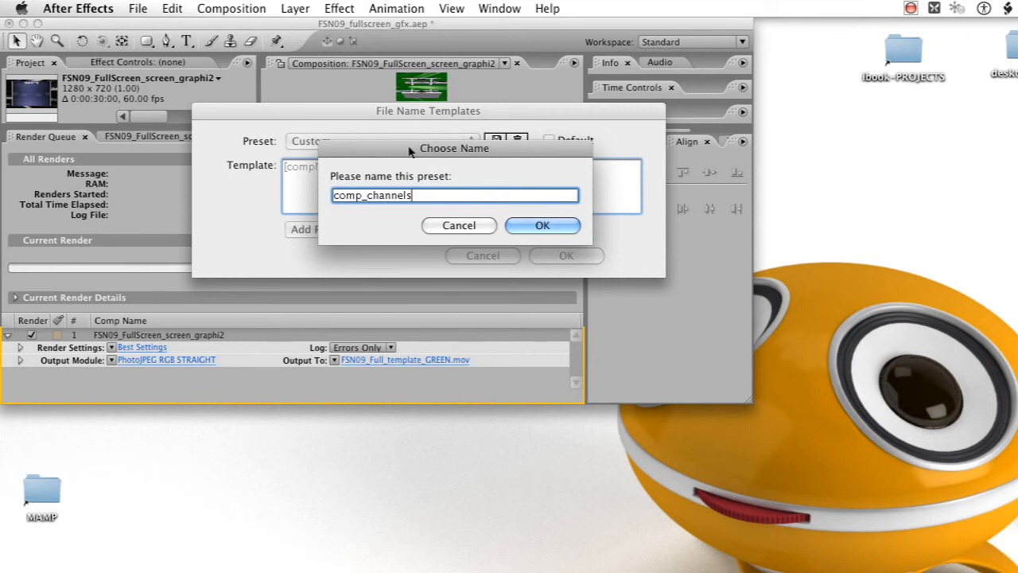
pyautogui.click(543, 225)
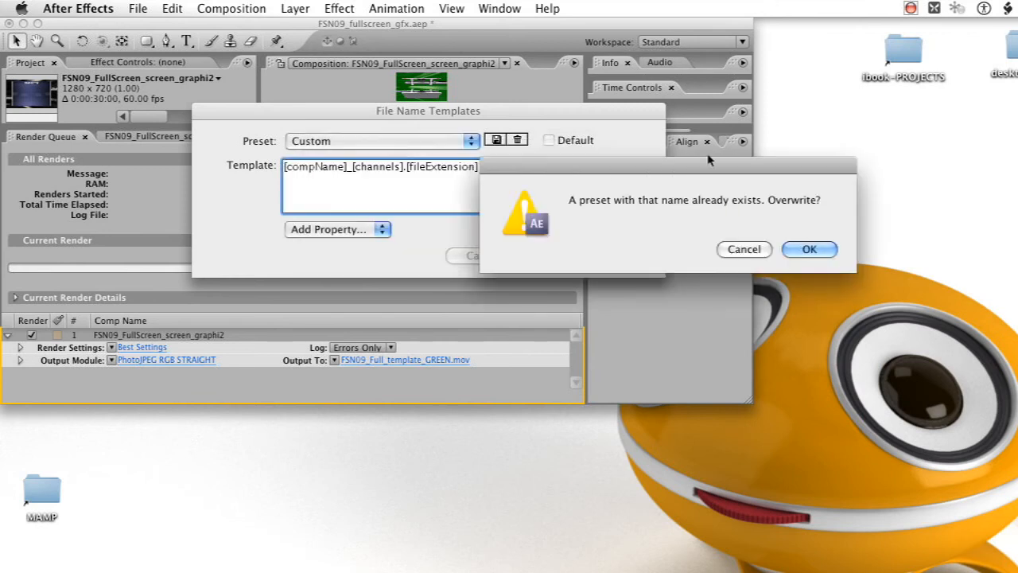
pyautogui.click(809, 249)
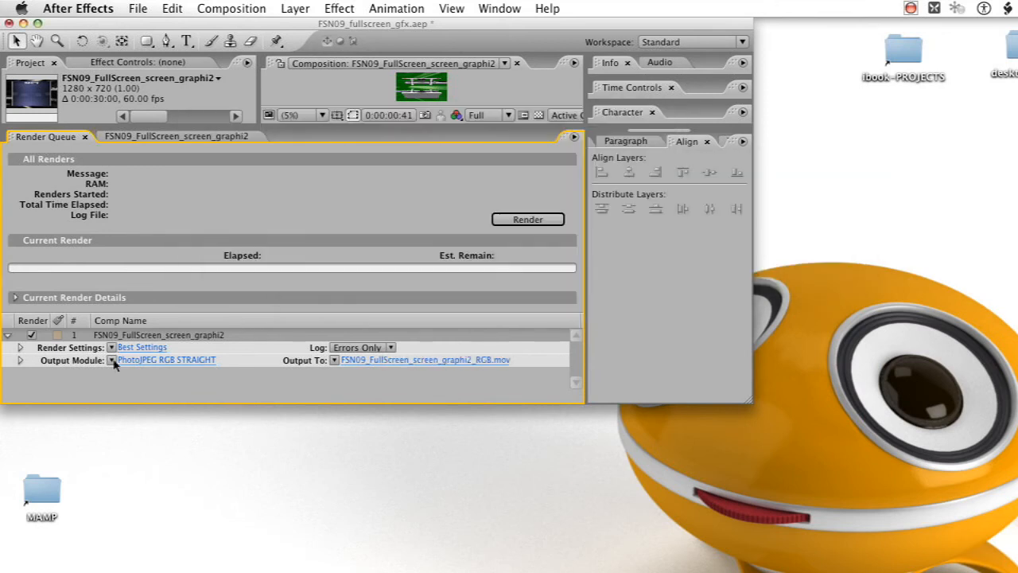
# - Enable Audio Output in the first output module's settings
pyautogui.click(111, 359)
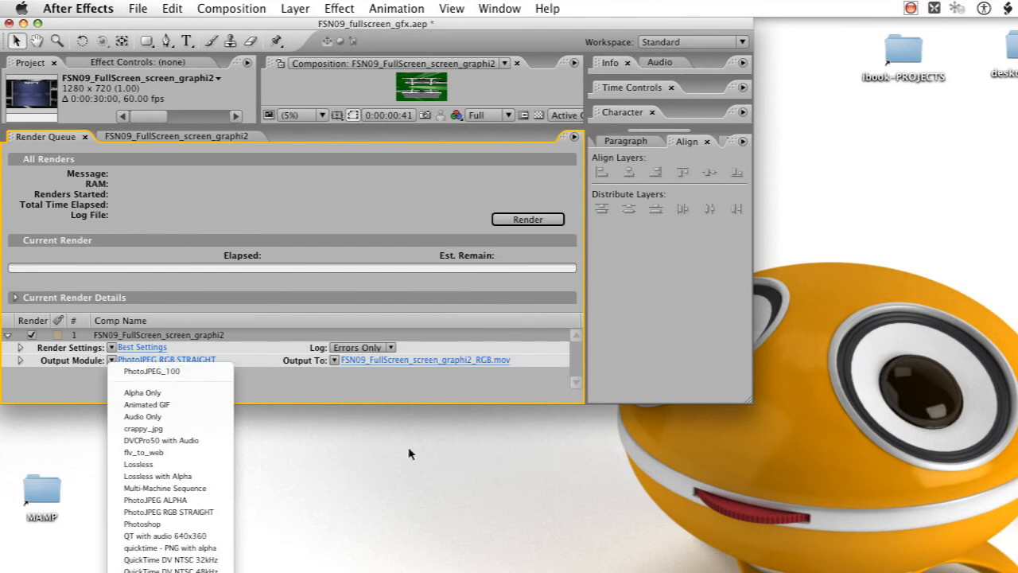
pyautogui.moveTo(218, 463)
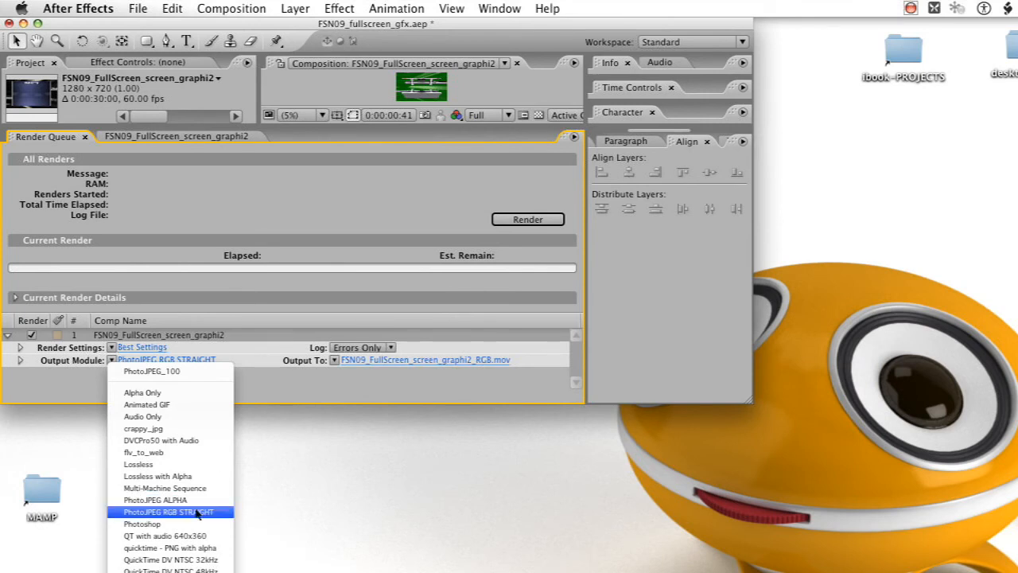
pyautogui.moveTo(167, 371)
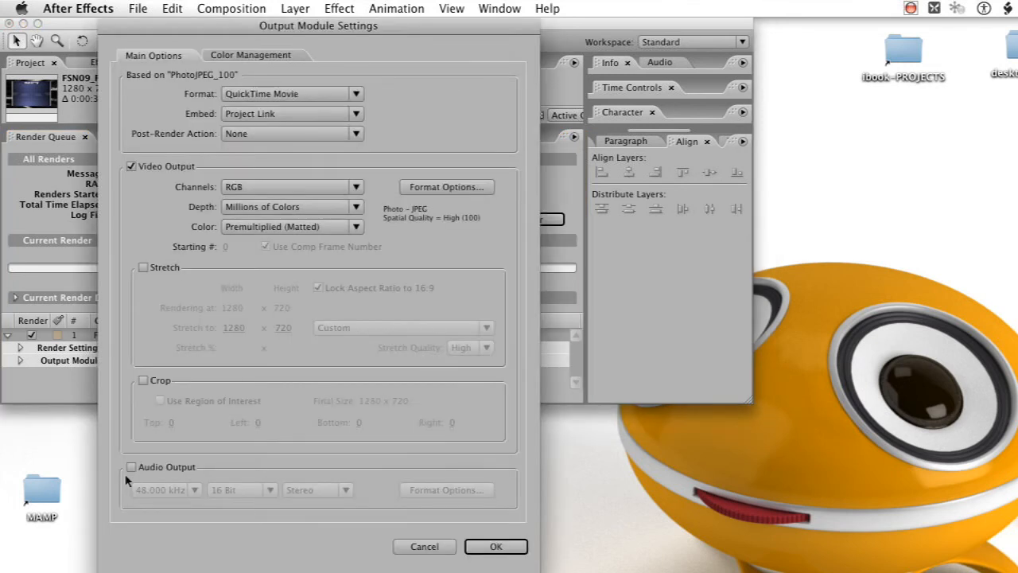
pyautogui.click(132, 466)
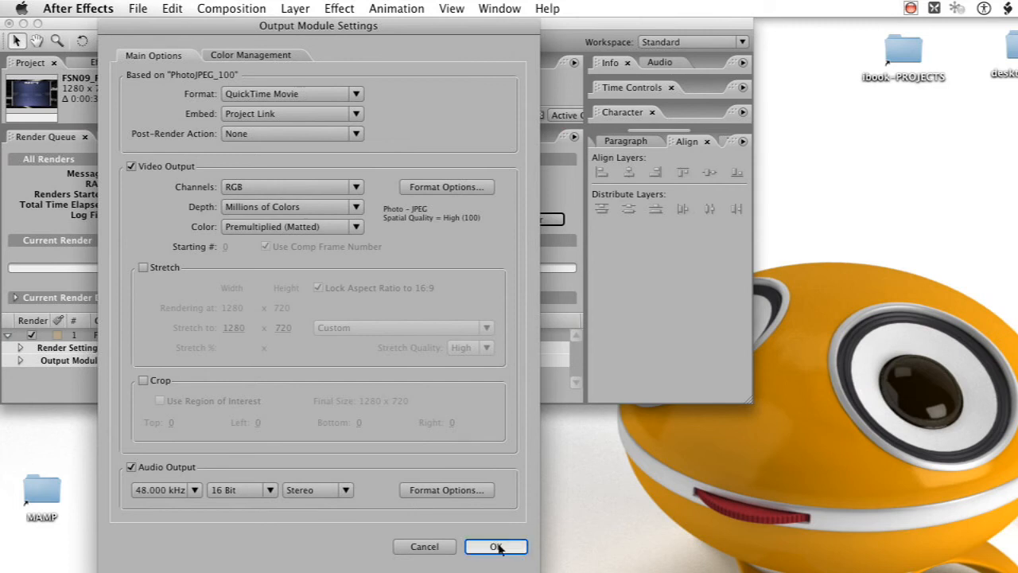
pyautogui.click(495, 546)
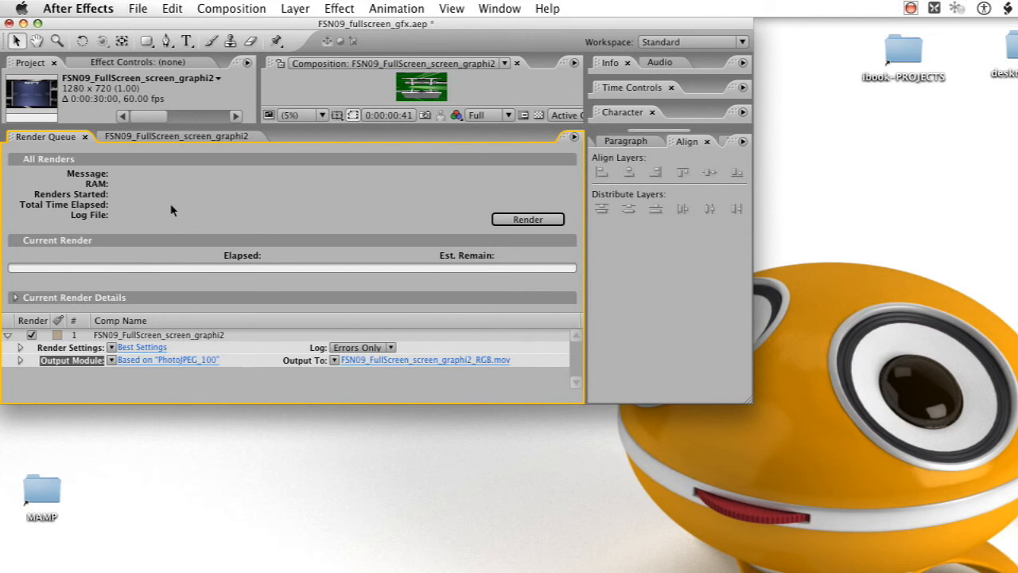
# - Add a second output module set to PhotoJPEG RGB STRAIGHT, then add a third module
pyautogui.click(230, 9)
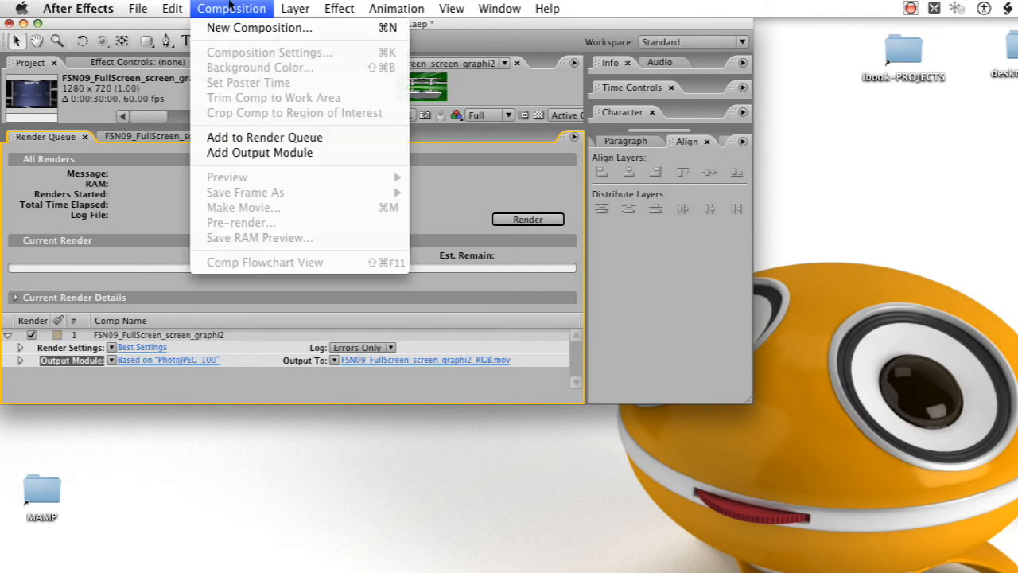
pyautogui.moveTo(259, 152)
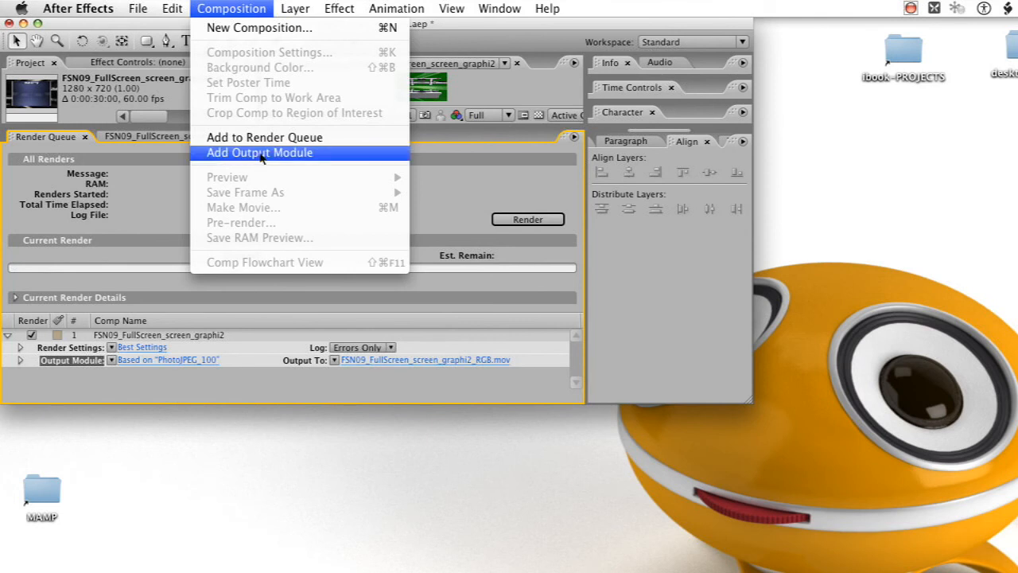
pyautogui.click(259, 153)
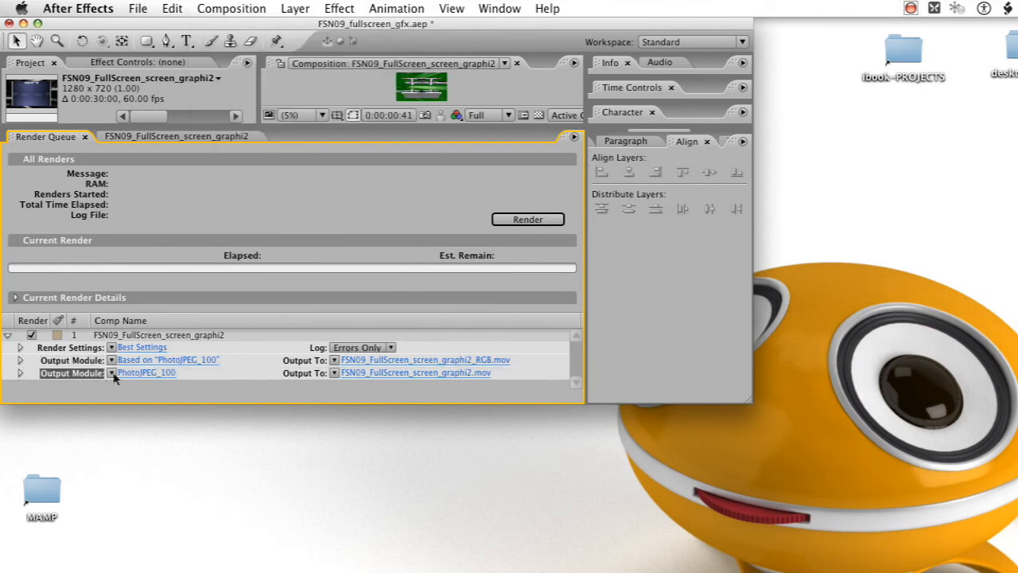
pyautogui.click(111, 373)
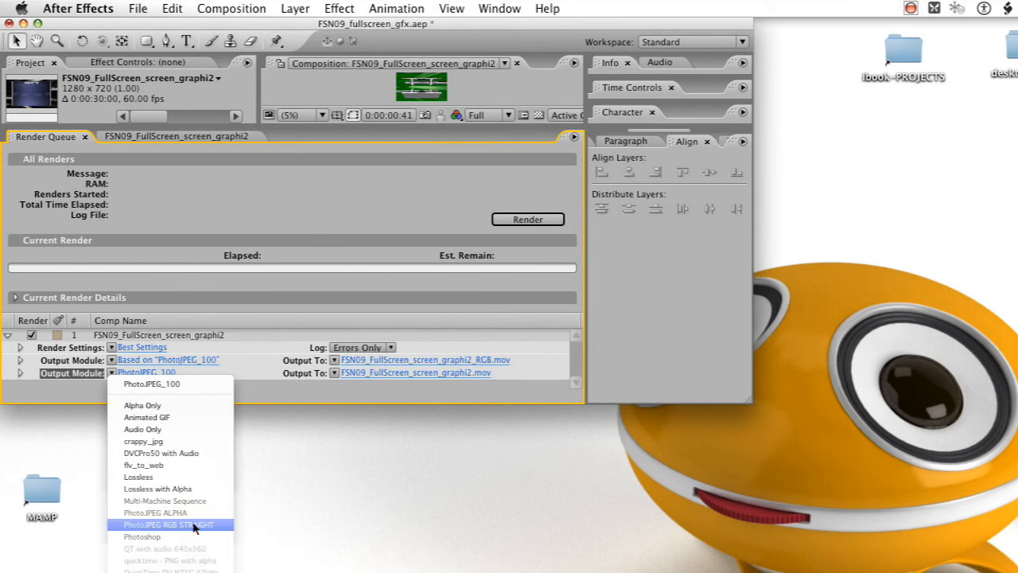
pyautogui.click(169, 524)
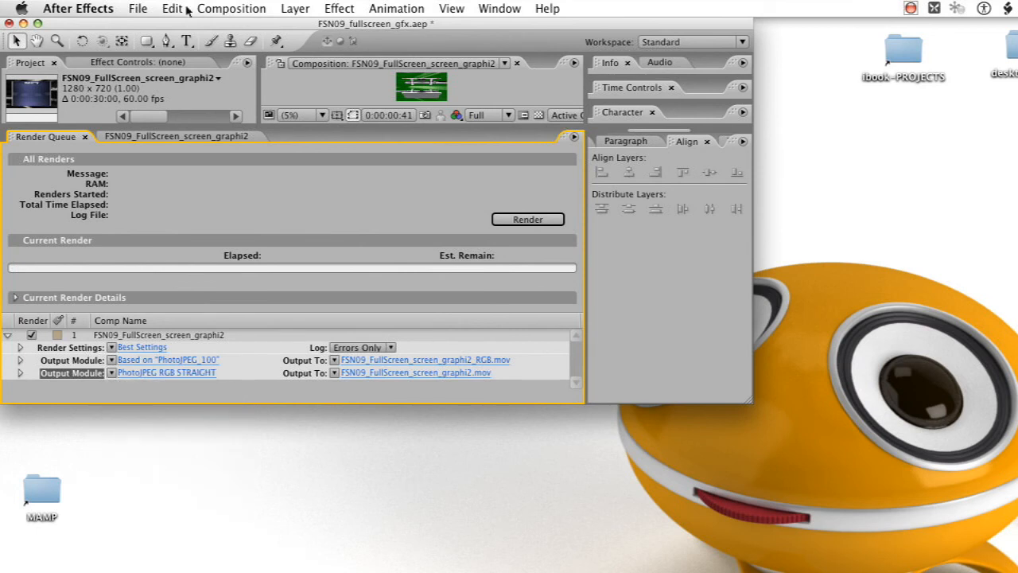
pyautogui.click(231, 9)
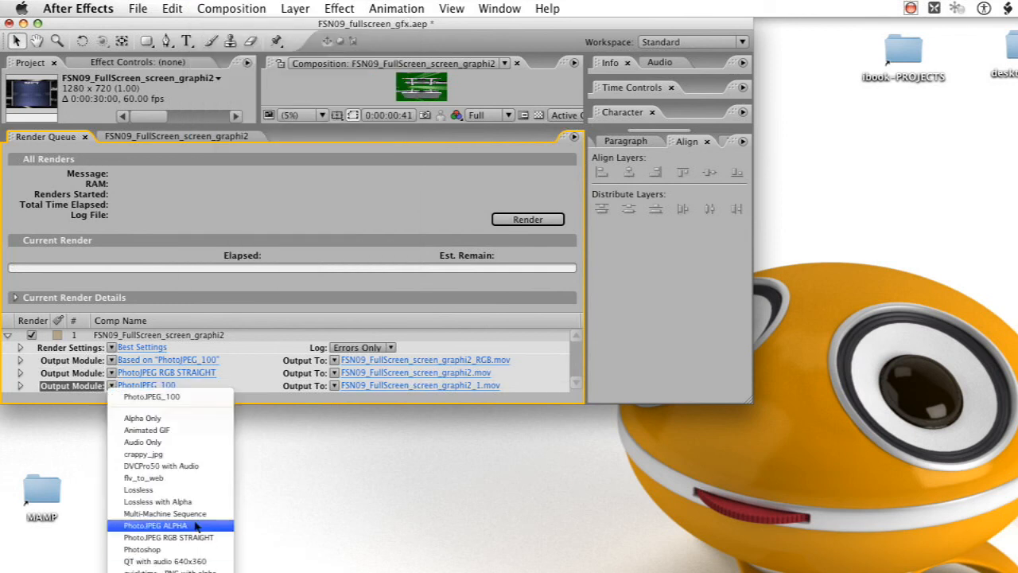
# - Set module three to PhotoJPEG ALPHA and name modules three and two via comp_channels_ext
pyautogui.click(154, 525)
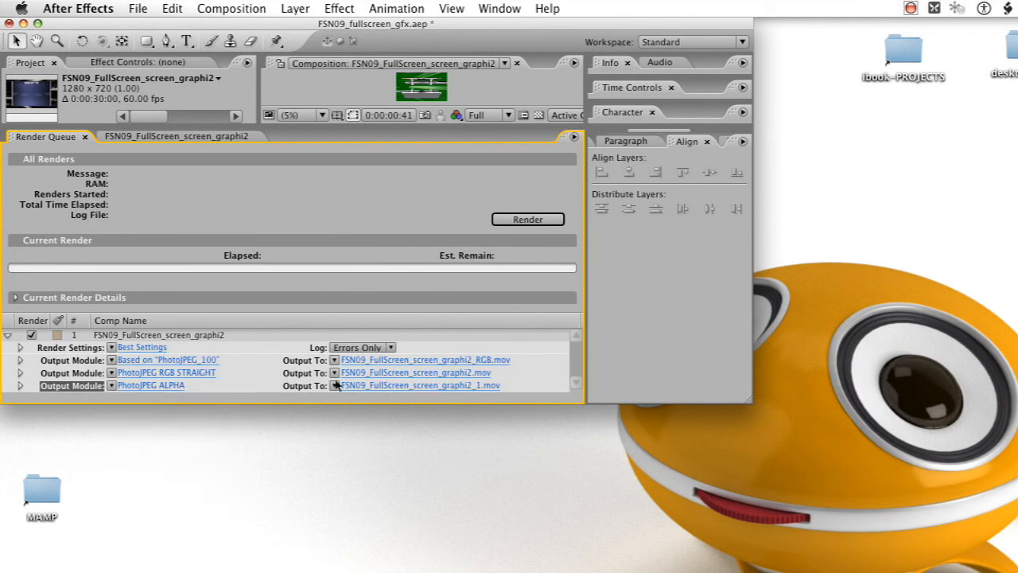
pyautogui.click(334, 385)
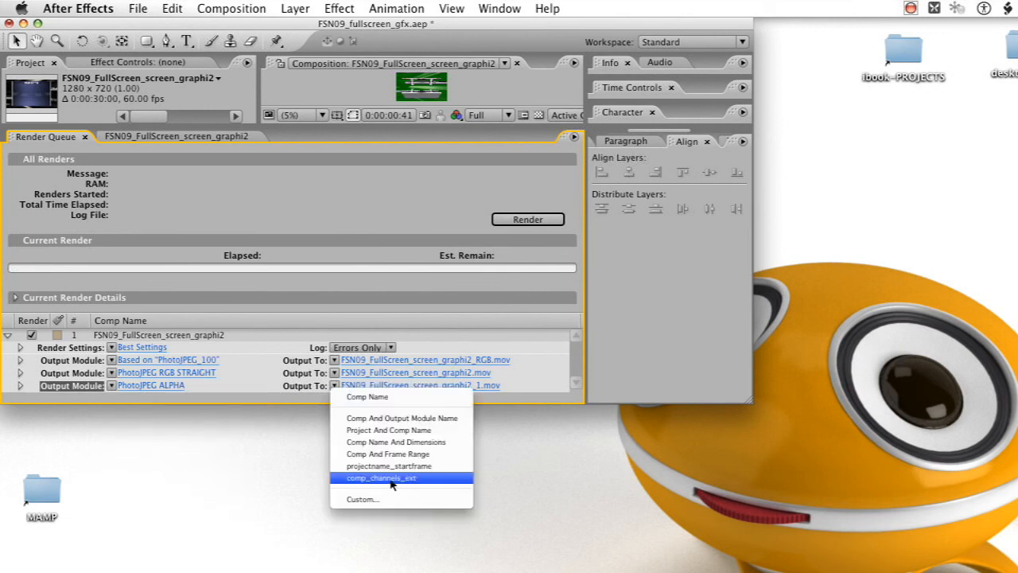
pyautogui.click(381, 477)
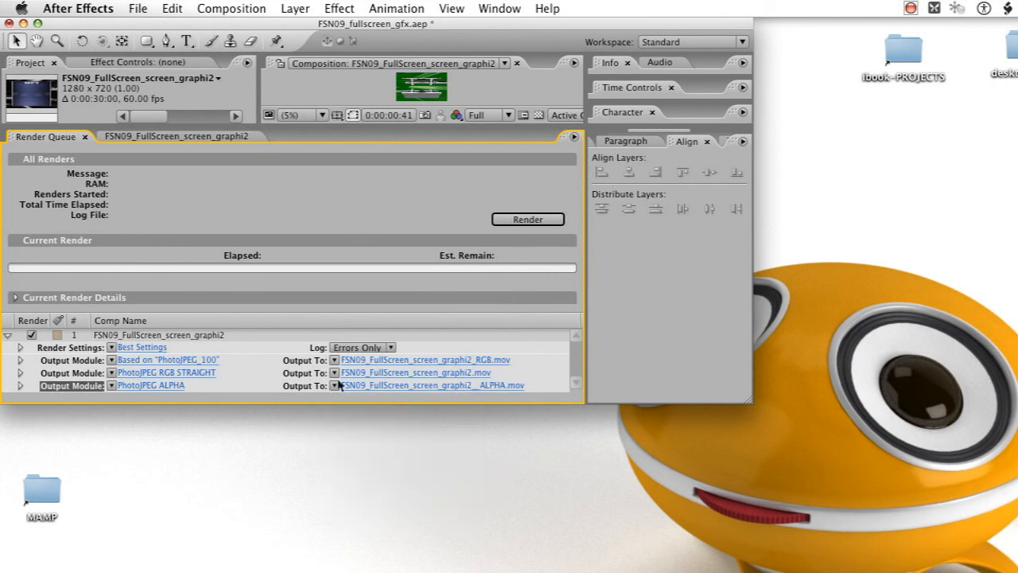
pyautogui.click(337, 385)
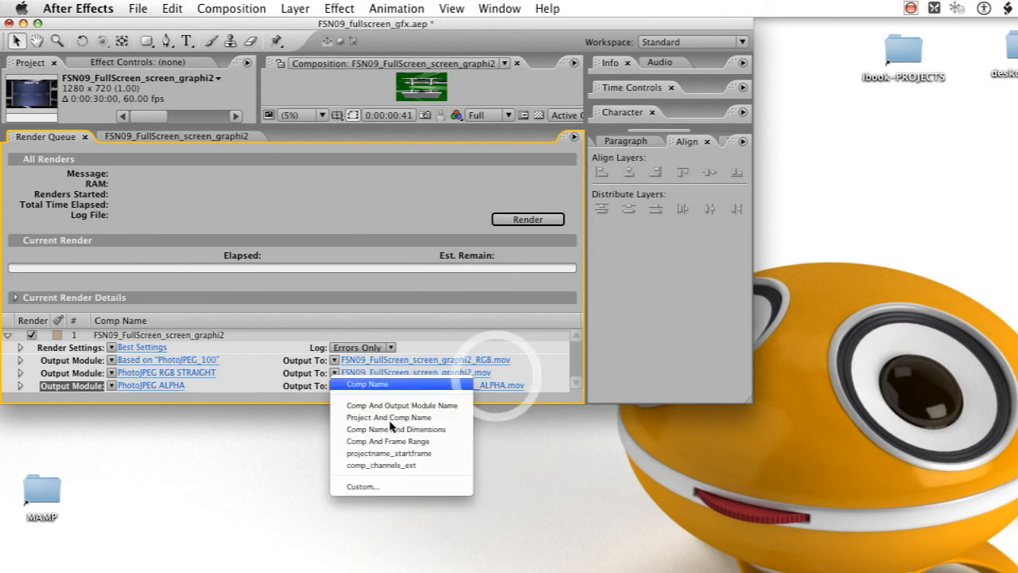
pyautogui.moveTo(389, 465)
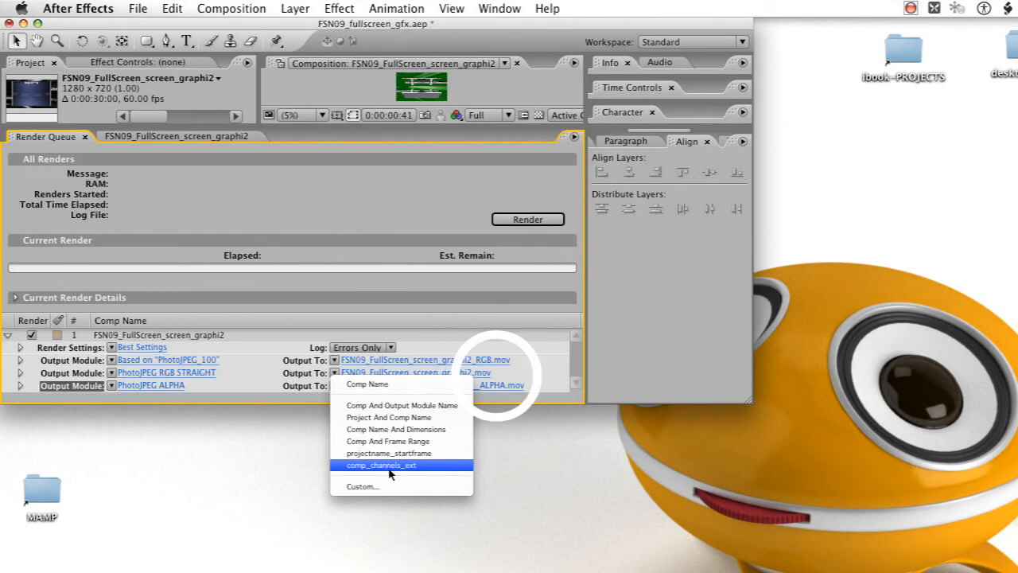
pyautogui.click(380, 464)
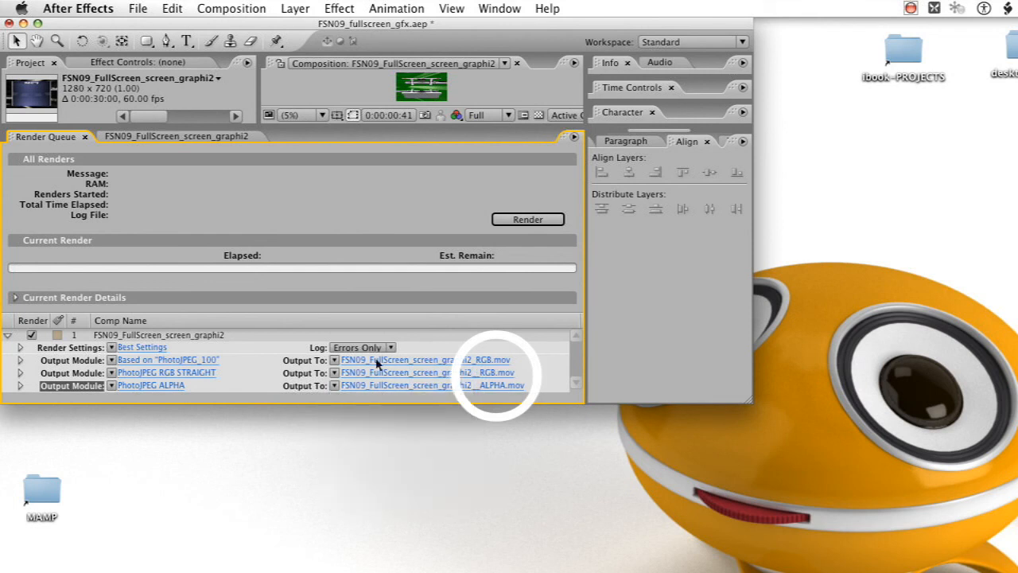
pyautogui.click(395, 359)
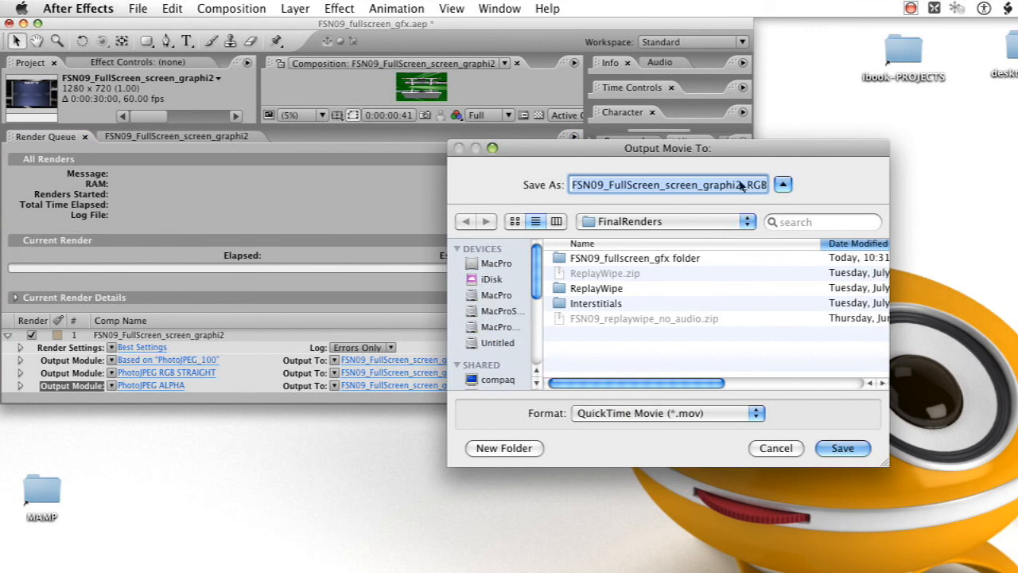
# - Change the first output file's RGB suffix to green, saving FSN09_FullScreen_screen_graphi2_green.mov
pyautogui.click(751, 184)
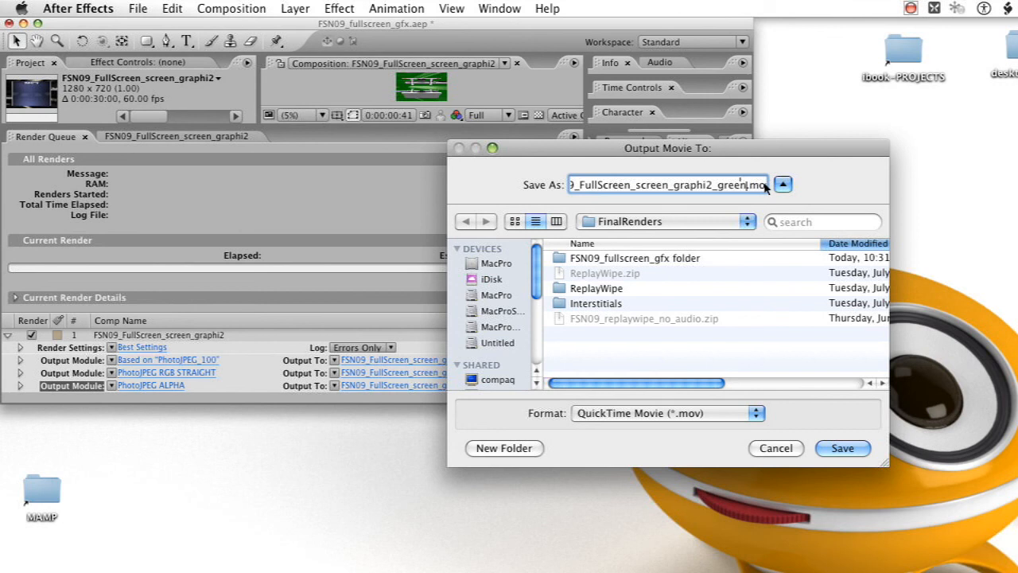
pyautogui.click(842, 448)
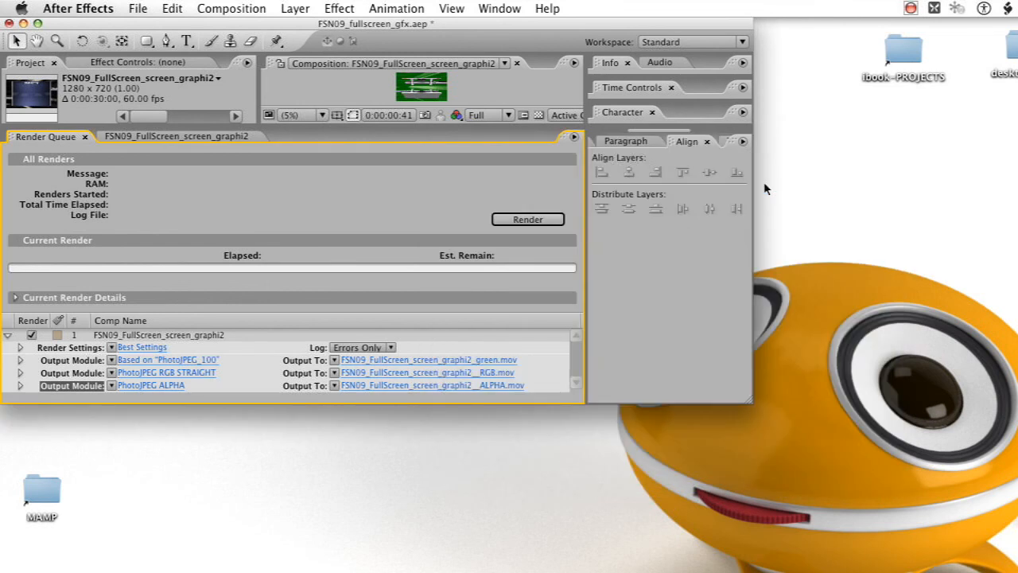
pyautogui.moveTo(585, 233)
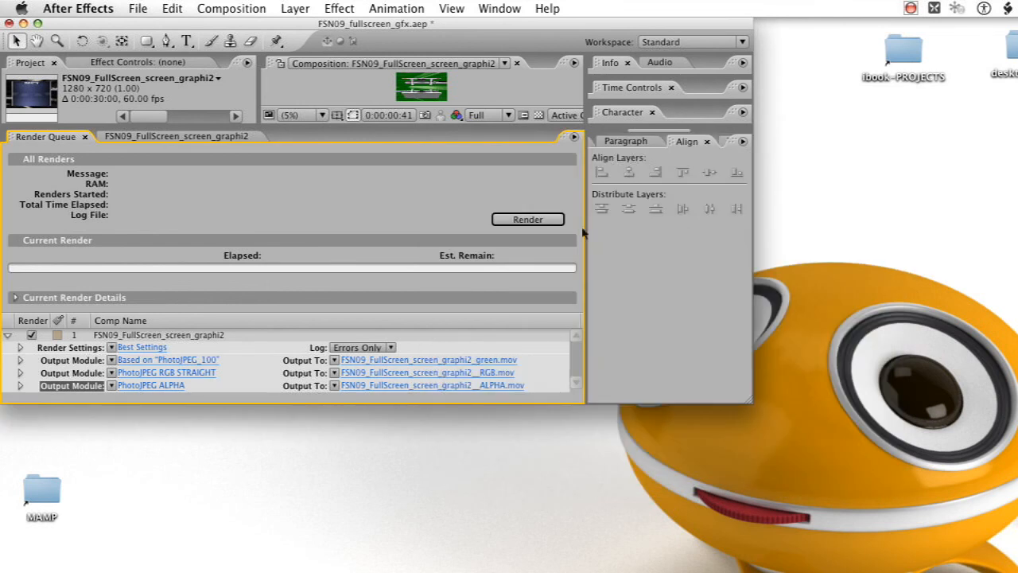